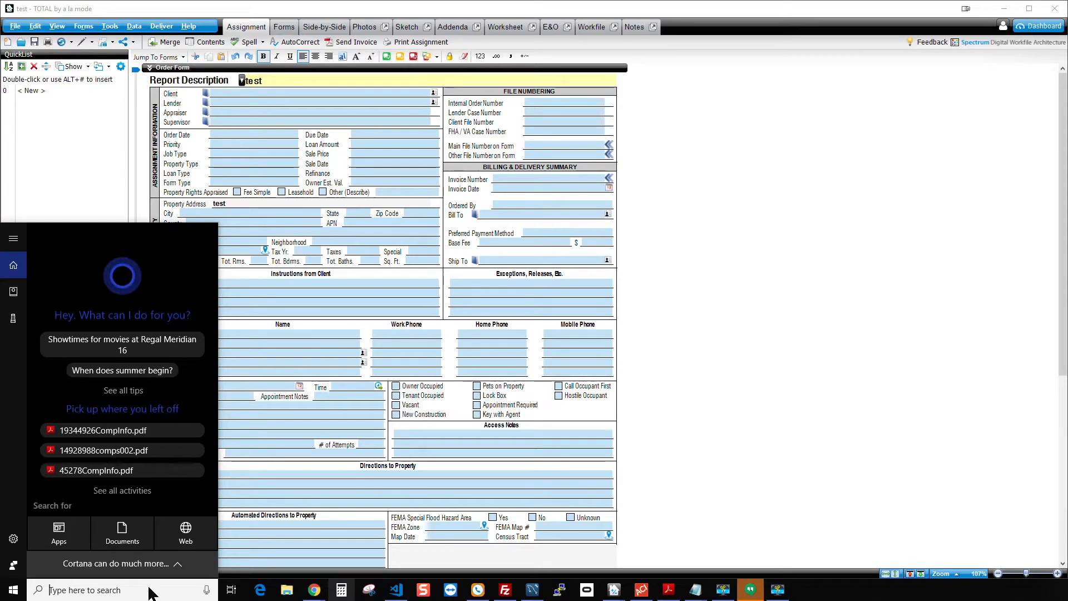
{"action": "type", "text": "5801 S Palm Dr"}
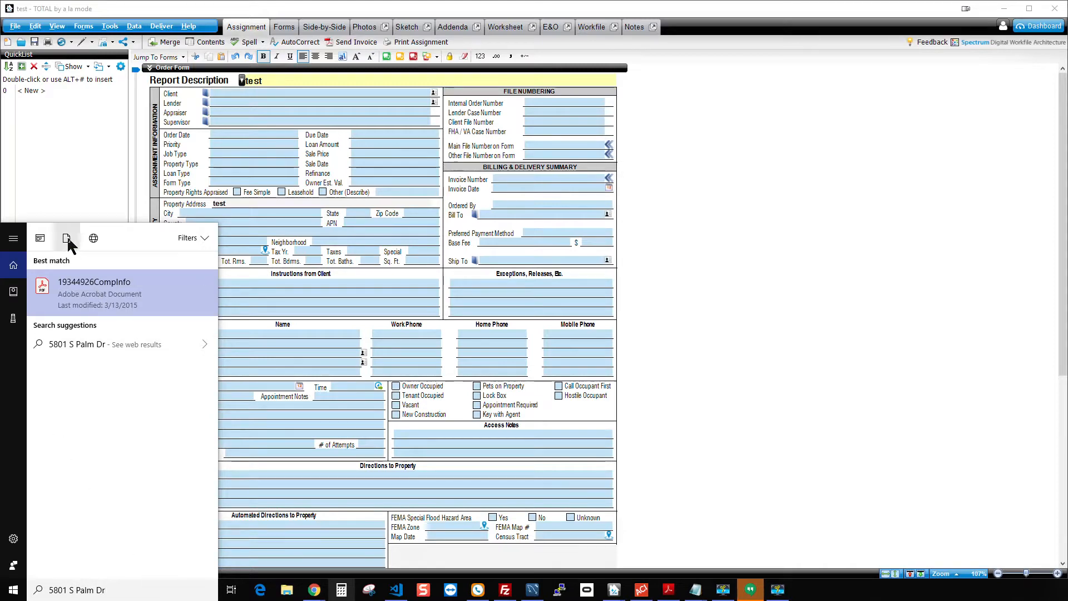
{"action": "left_click", "coordinate": [66, 238]}
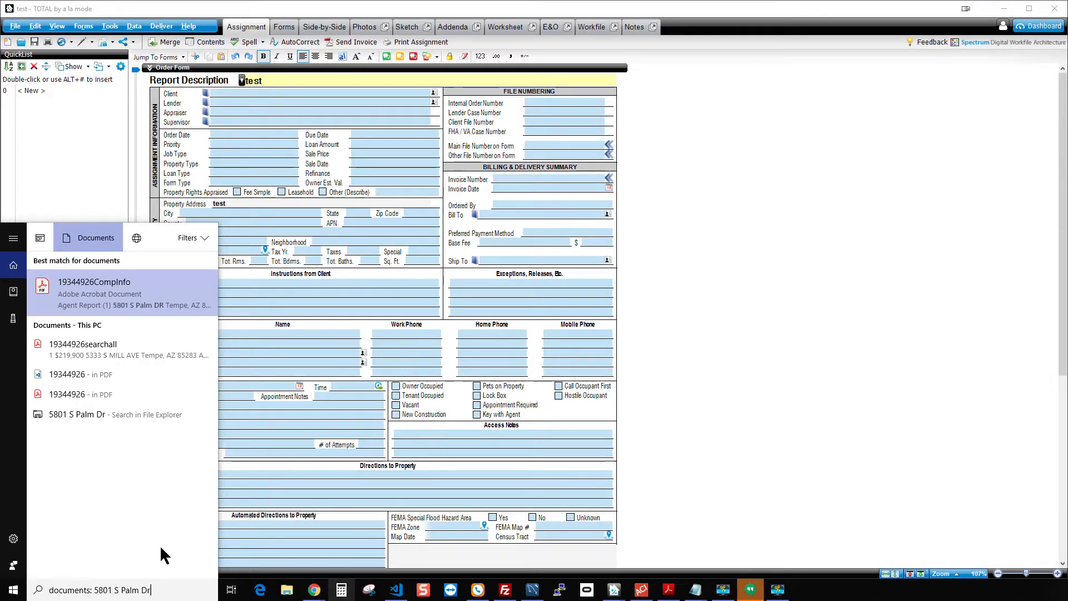
{"action": "mouse_move", "coordinate": [170, 524]}
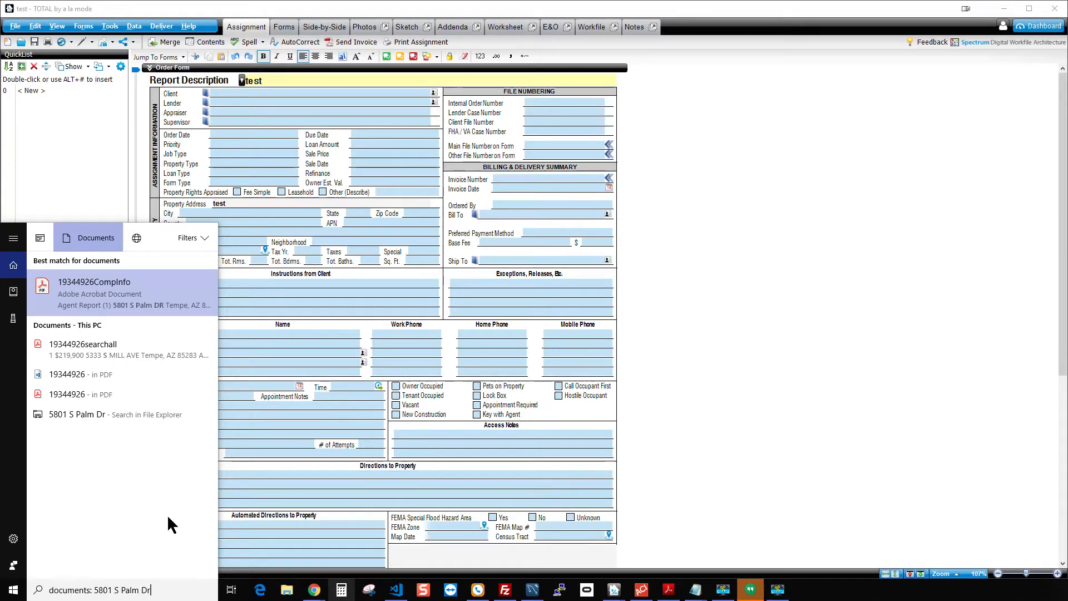
{"action": "mouse_move", "coordinate": [93, 583]}
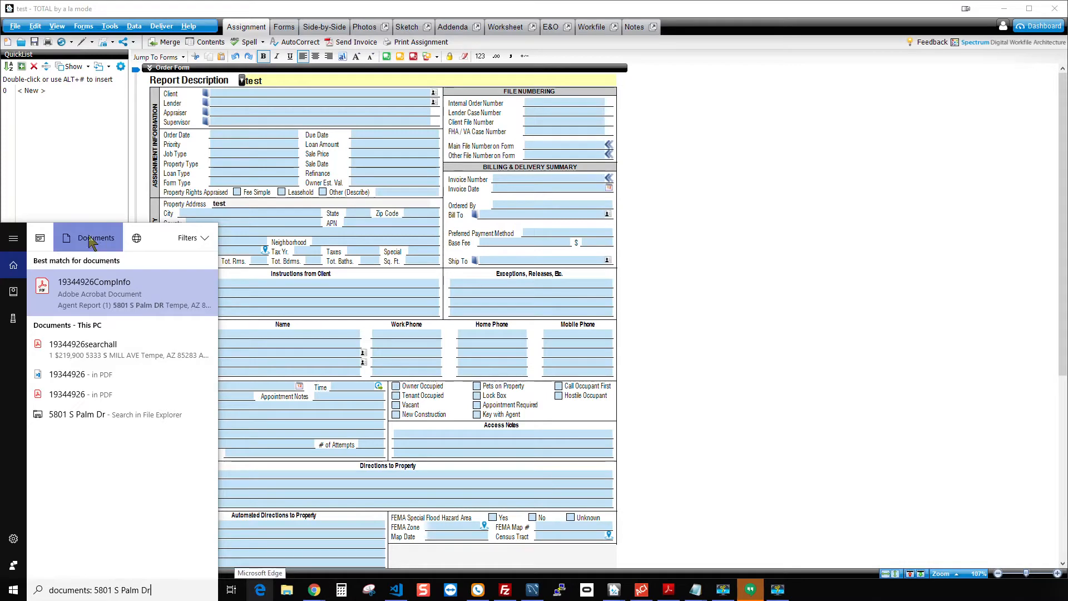
{"action": "mouse_move", "coordinate": [96, 242]}
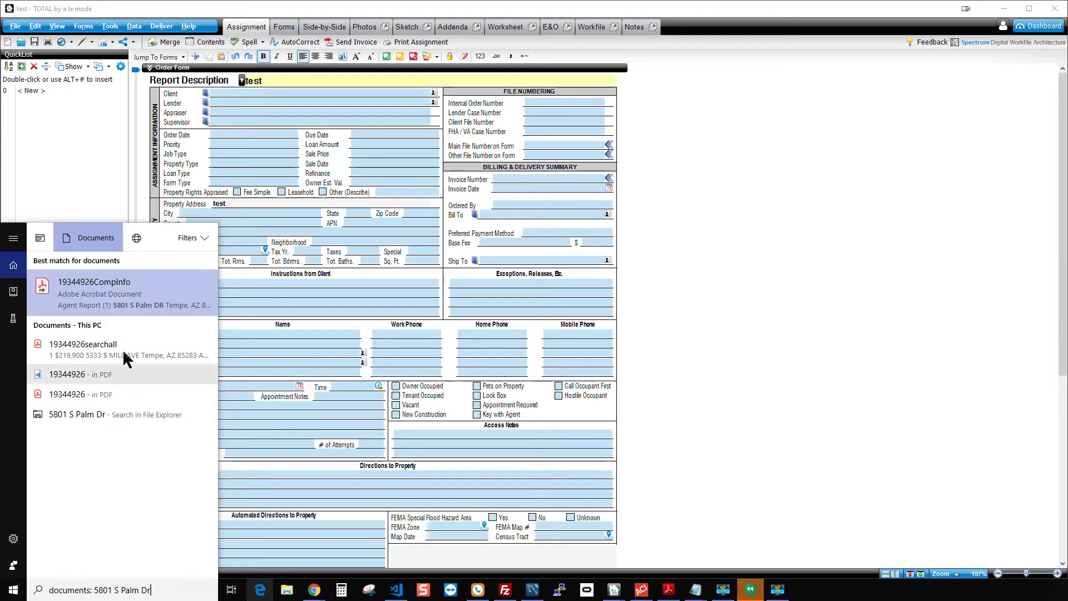
{"action": "mouse_move", "coordinate": [69, 290]}
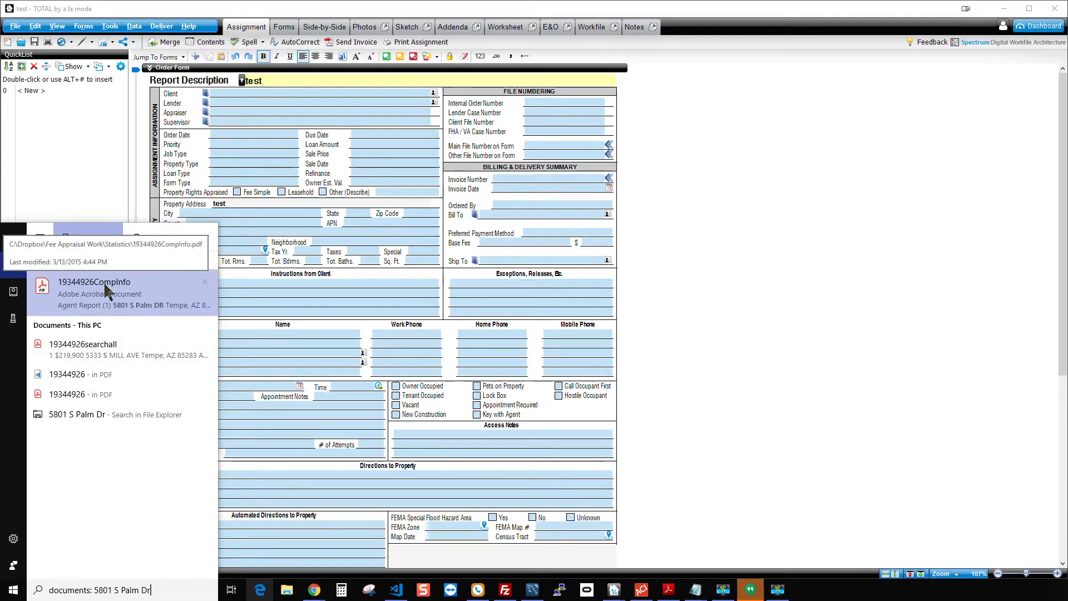
{"action": "mouse_move", "coordinate": [126, 292]}
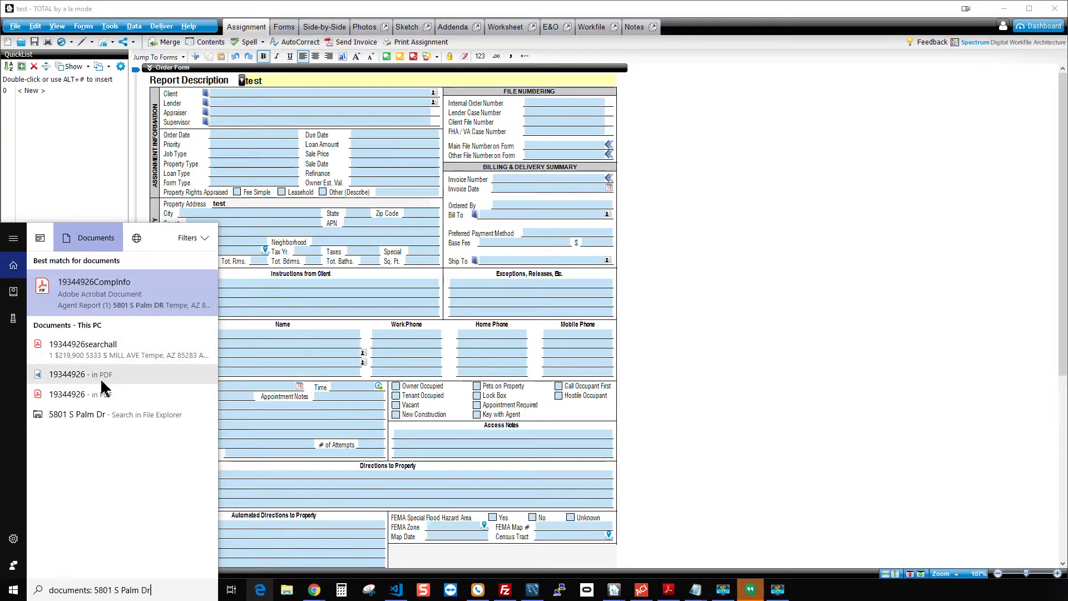
{"action": "mouse_move", "coordinate": [66, 374]}
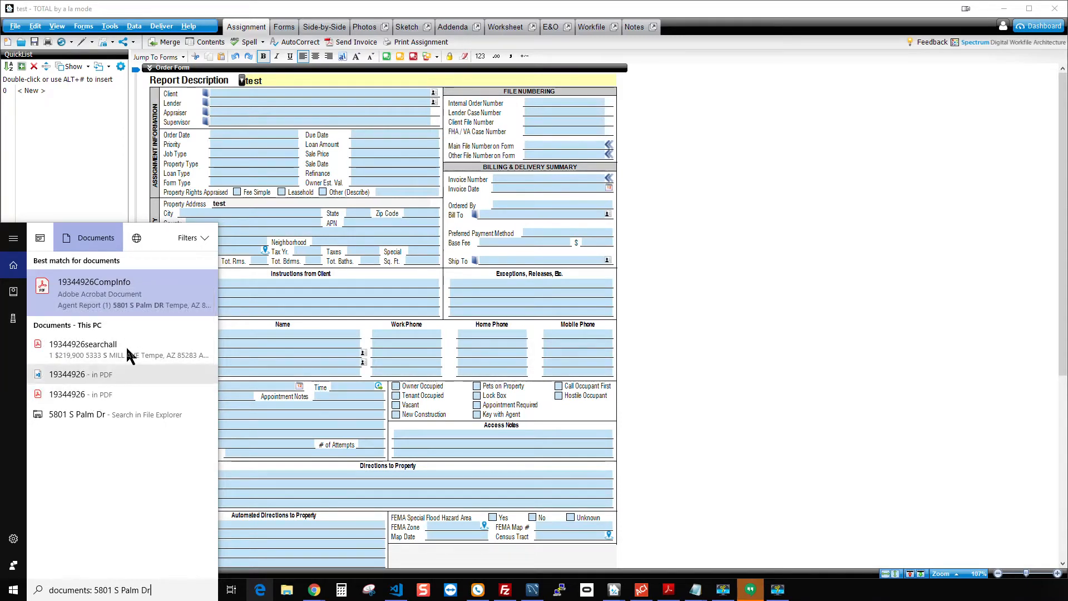
{"action": "mouse_move", "coordinate": [105, 298]}
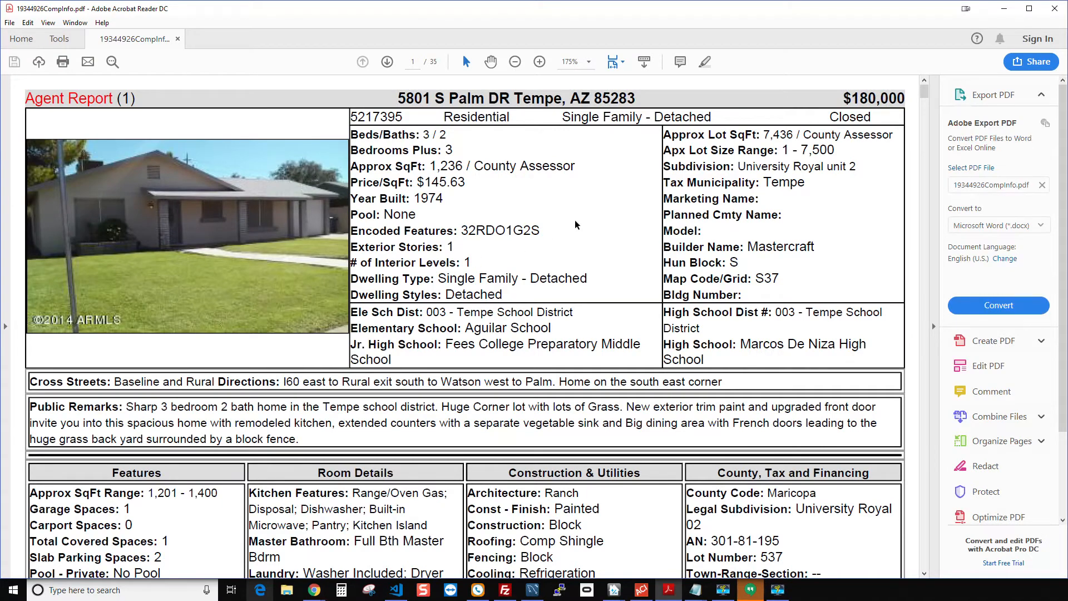
Zoom out on the 19344926CompInfo agent report to see more of page 1
{"action": "left_click", "coordinate": [515, 61]}
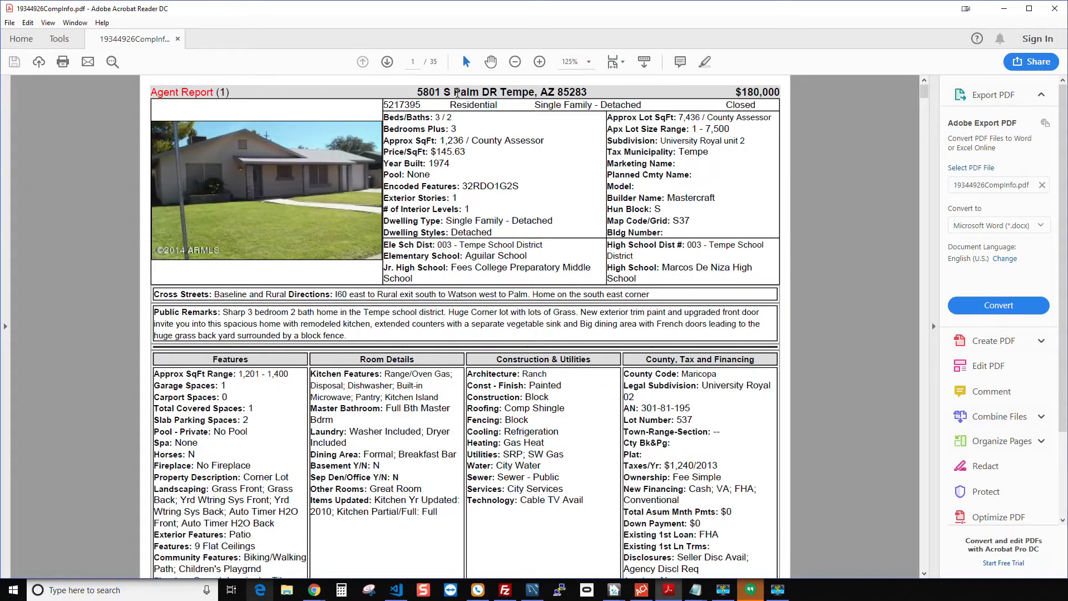
{"action": "mouse_move", "coordinate": [17, 7]}
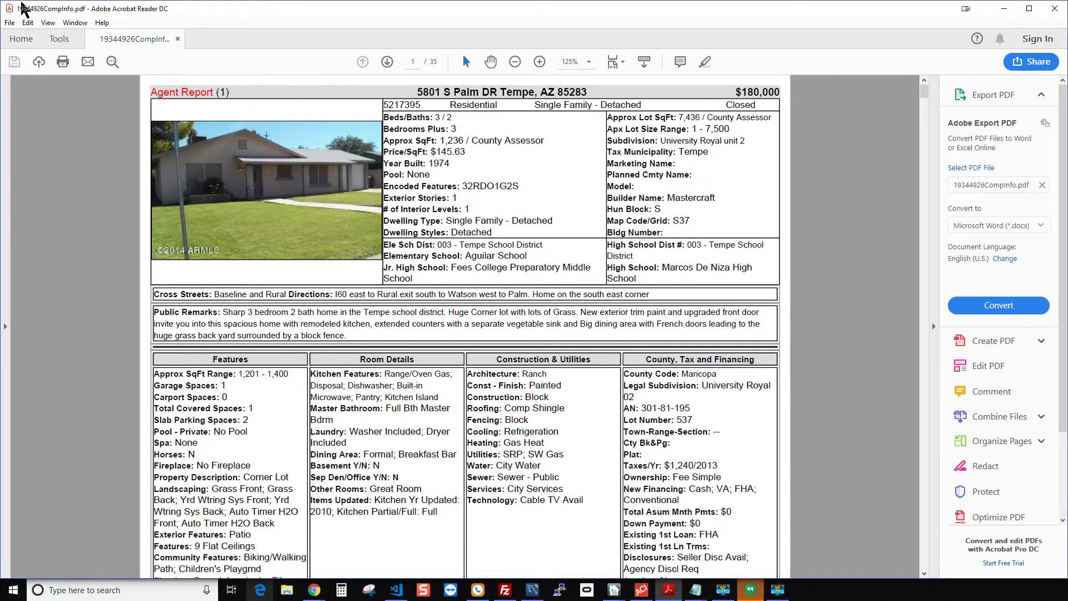
{"action": "mouse_move", "coordinate": [19, 16]}
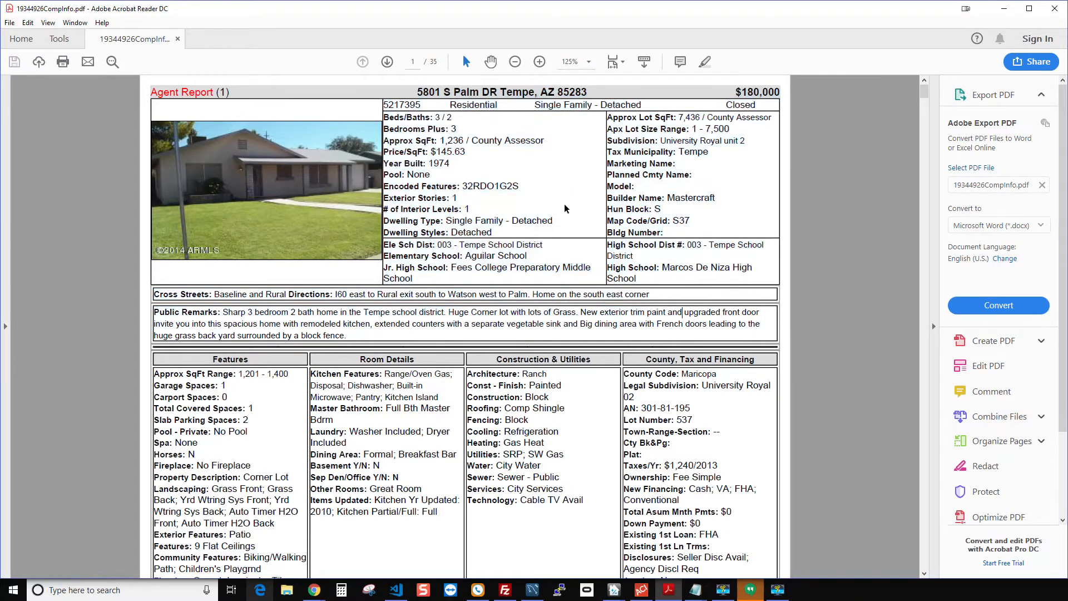
{"action": "mouse_move", "coordinate": [519, 175]}
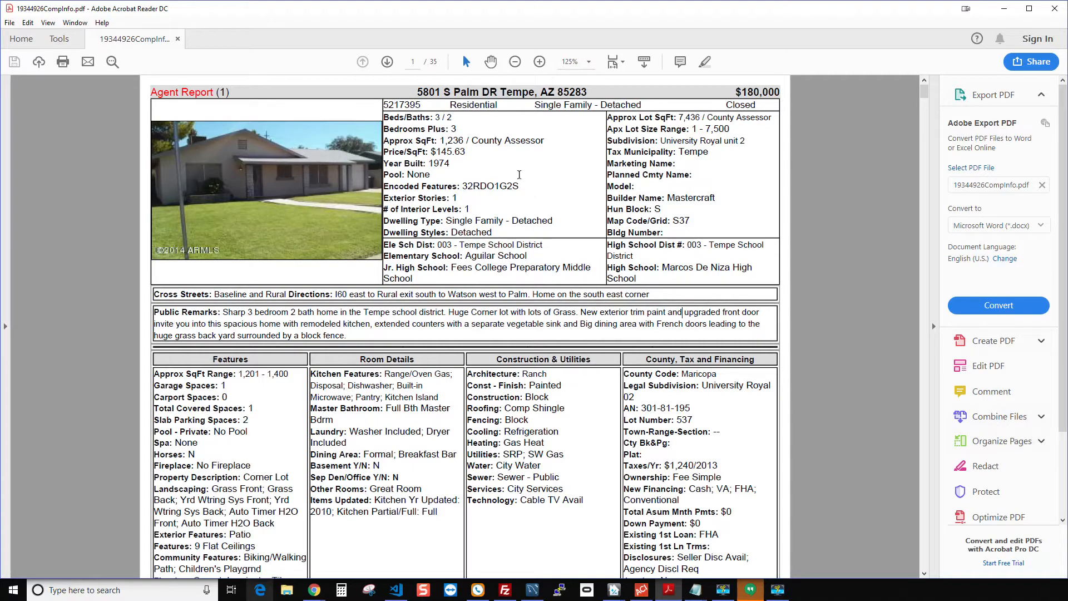
{"action": "mouse_move", "coordinate": [515, 188]}
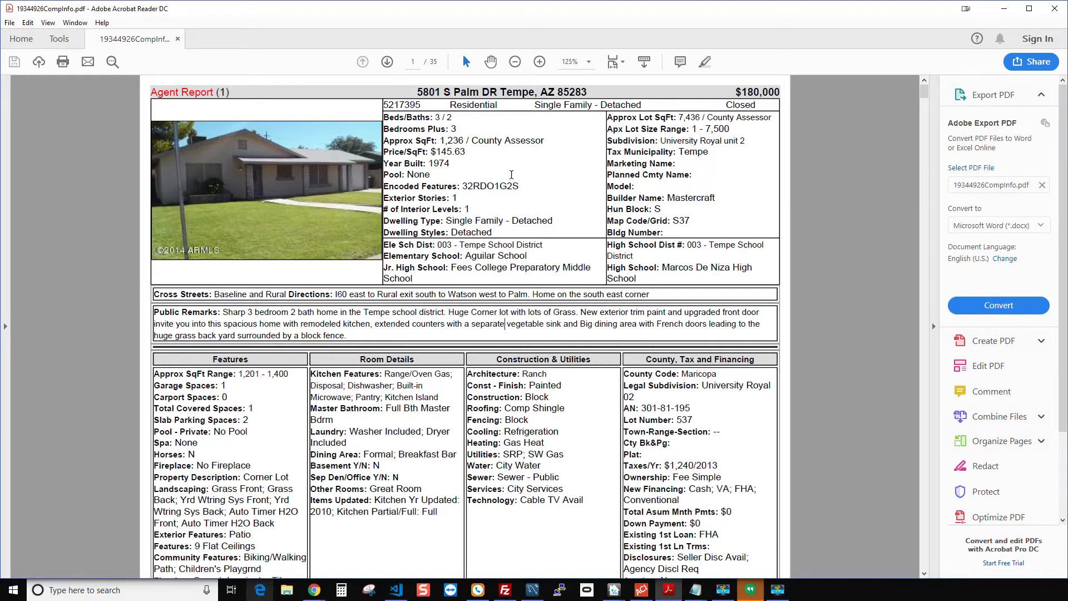
{"action": "mouse_move", "coordinate": [573, 156]}
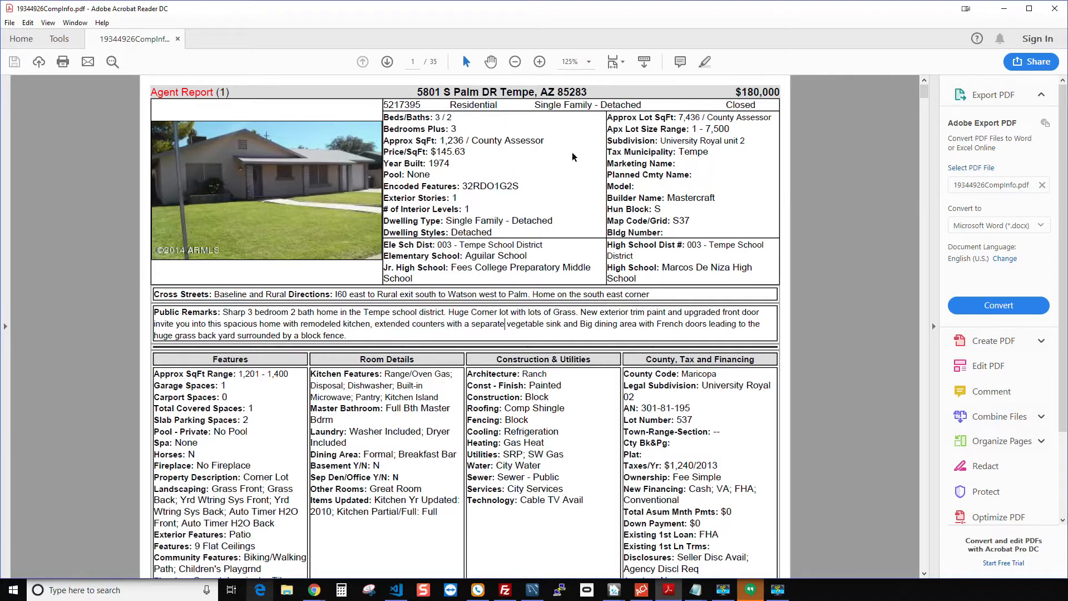
{"action": "mouse_move", "coordinate": [424, 247]}
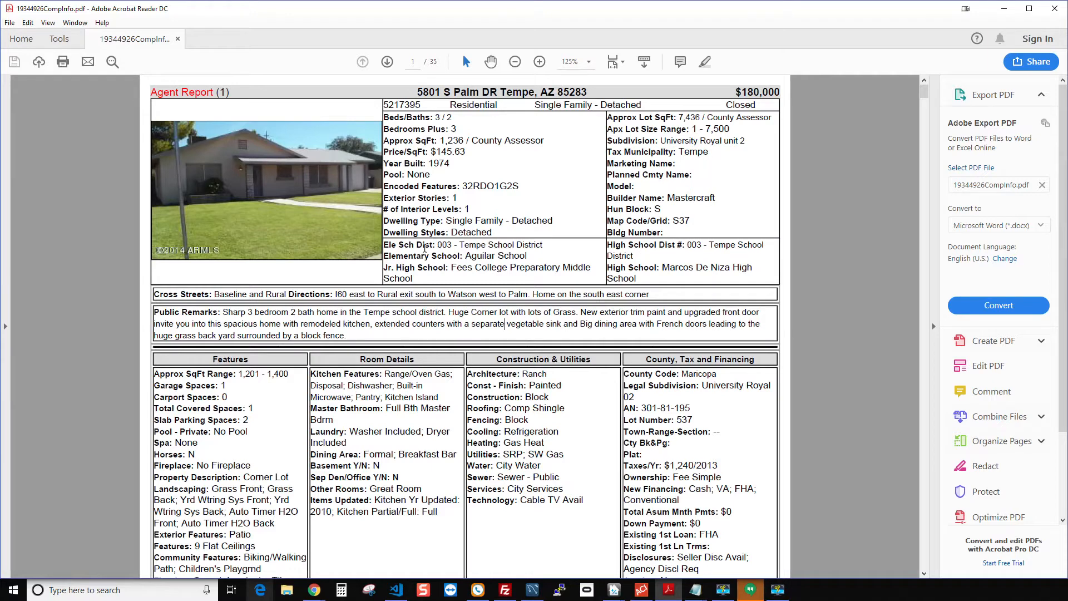
{"action": "mouse_move", "coordinate": [525, 197]}
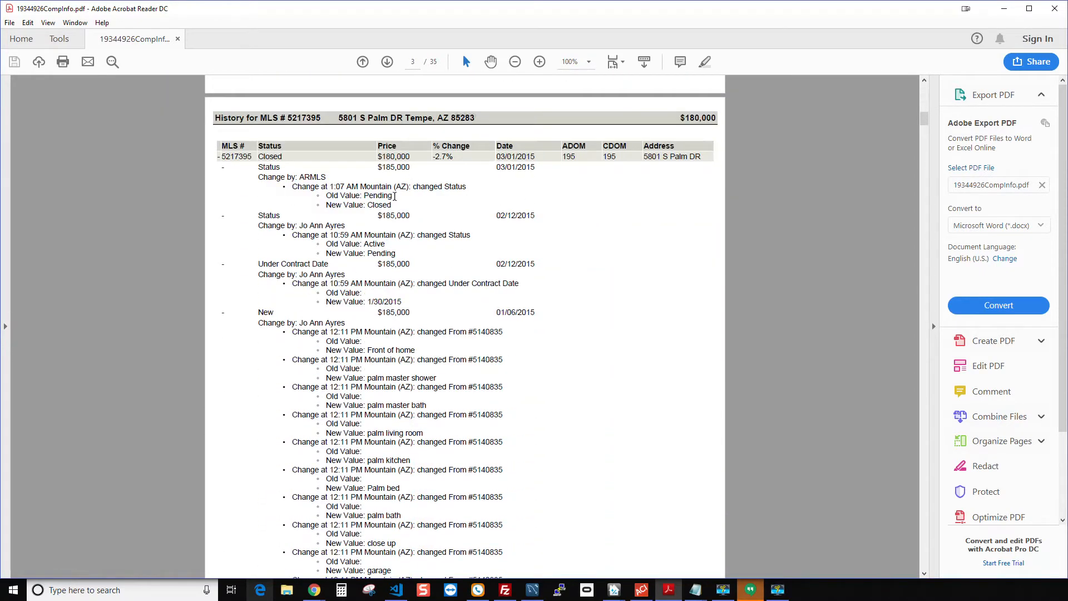
Scroll through the MLS listing history and house photos pages
{"action": "scroll", "scroll_direction": "down", "scroll_amount": 3}
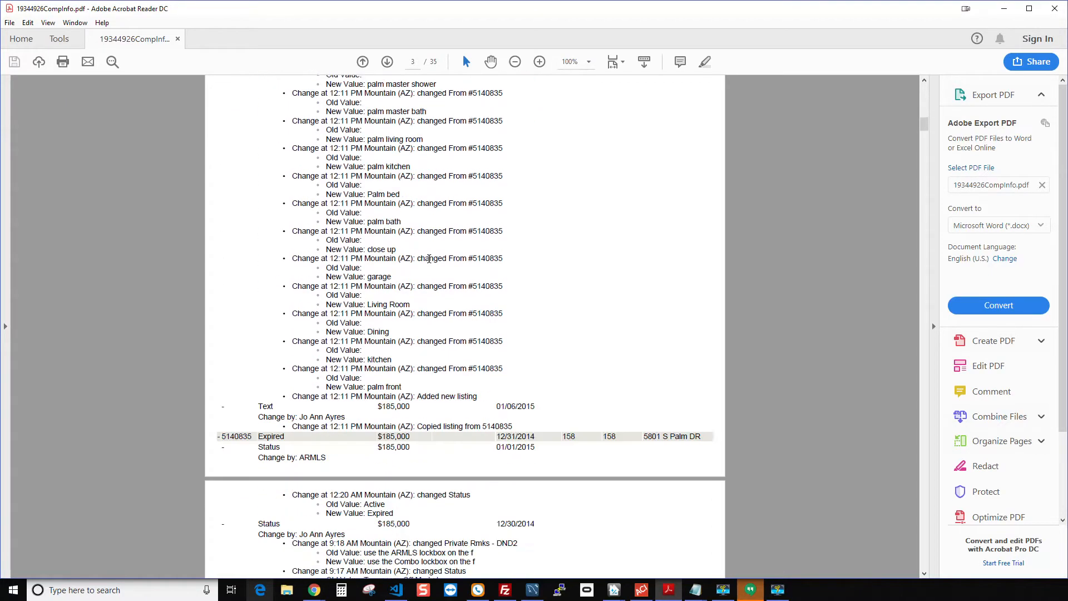
{"action": "scroll", "scroll_direction": "down", "scroll_amount": 3}
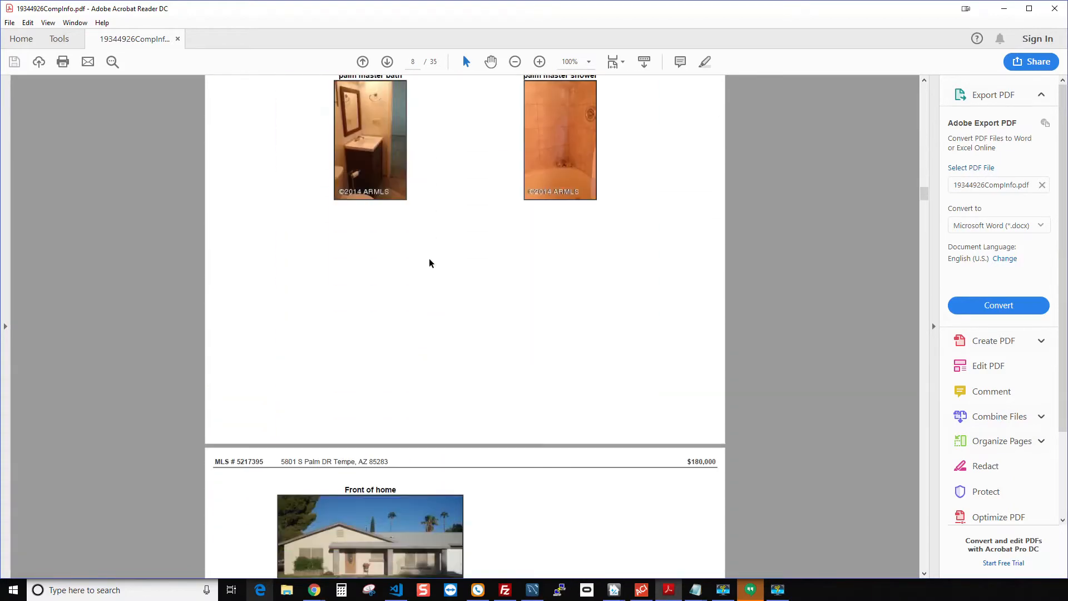
{"action": "scroll", "scroll_direction": "down", "scroll_amount": 3}
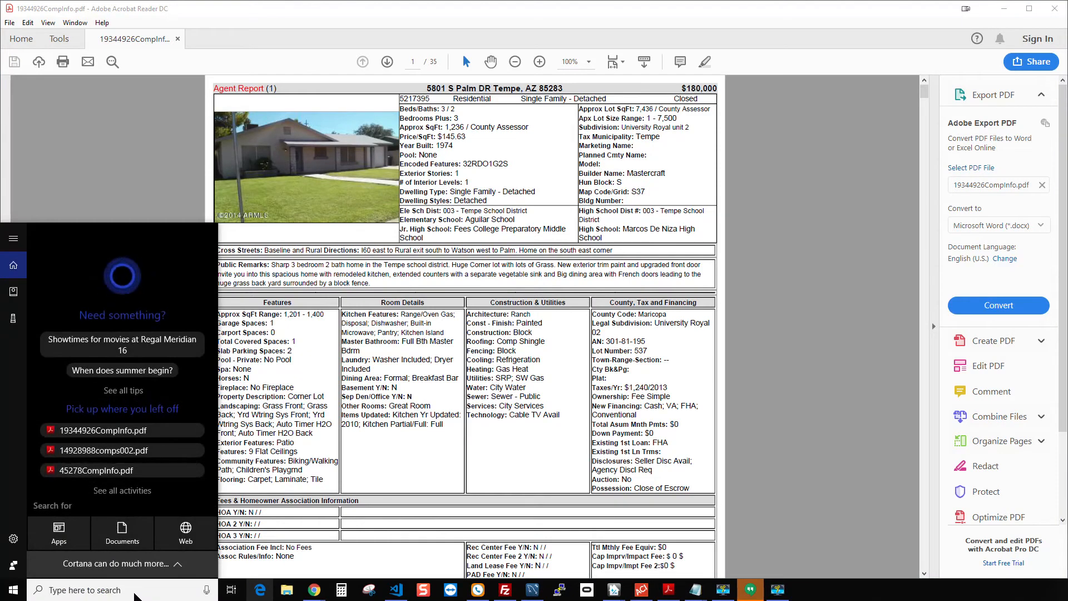
Search for '7425' and filter the results to documents
{"action": "type", "text": "7425 E Nopal Ave"}
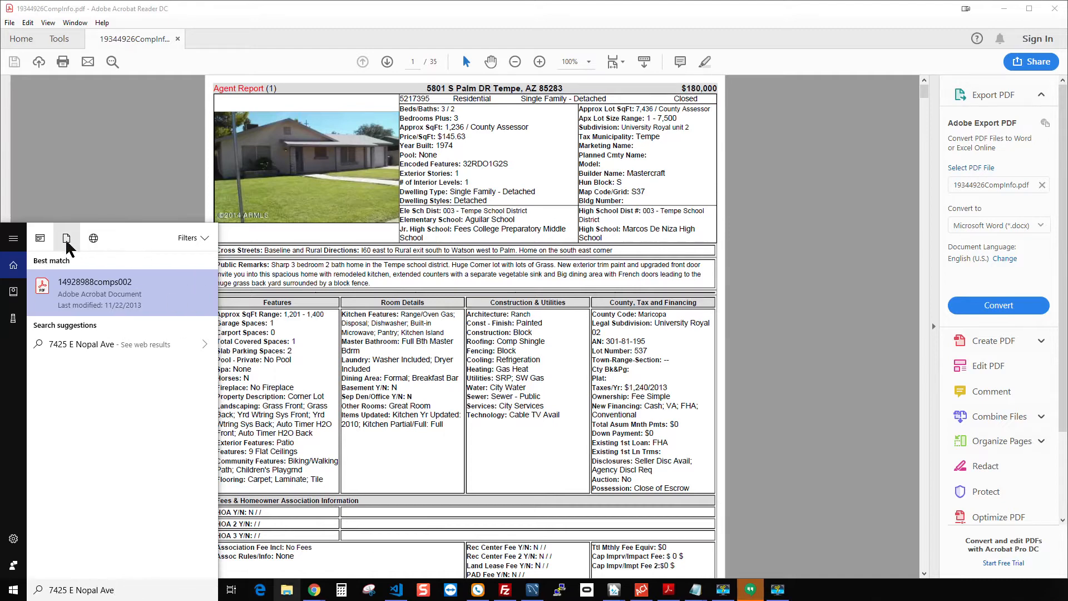
{"action": "left_click", "coordinate": [67, 238]}
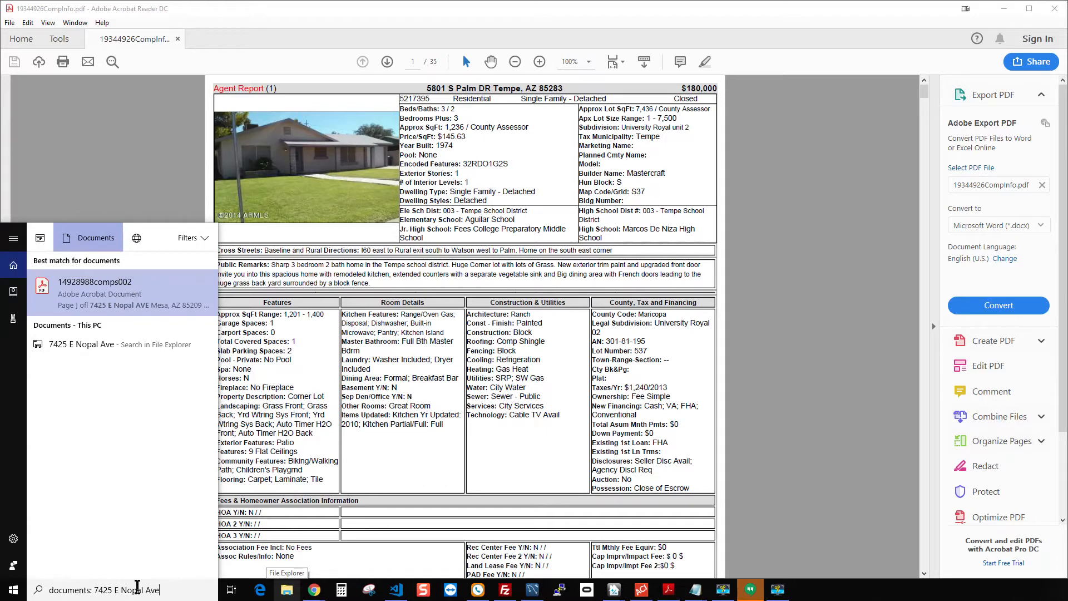
{"action": "mouse_move", "coordinate": [100, 288]}
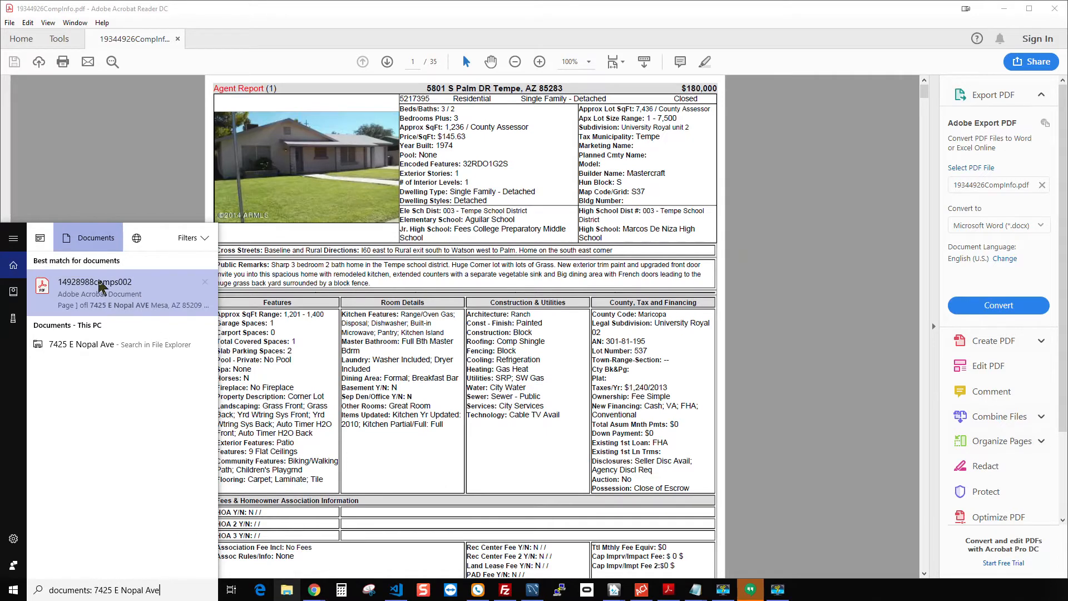
{"action": "mouse_move", "coordinate": [125, 308]}
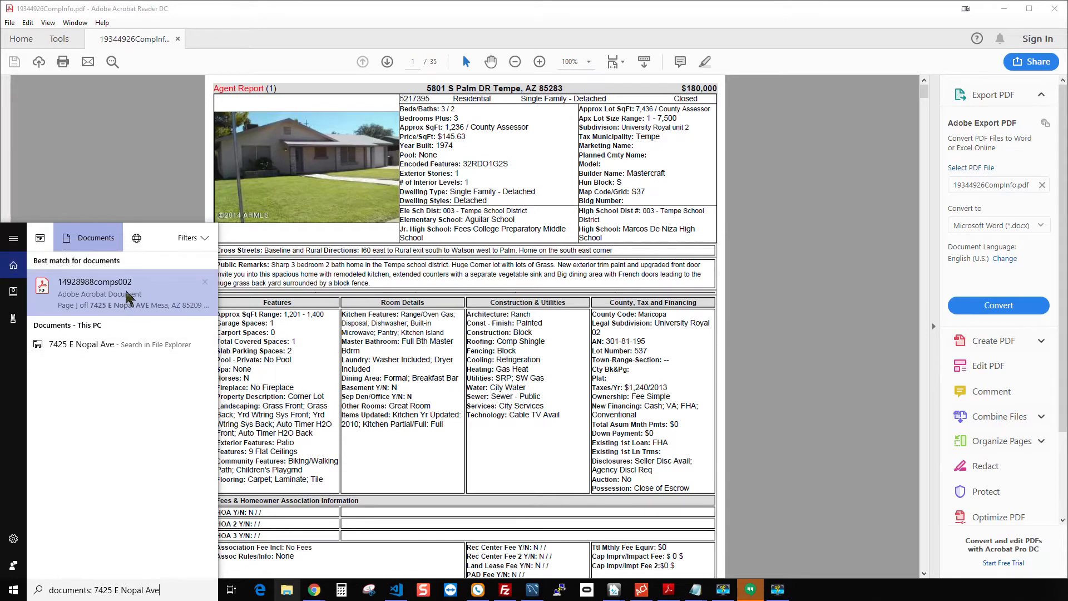
{"action": "mouse_move", "coordinate": [114, 294]}
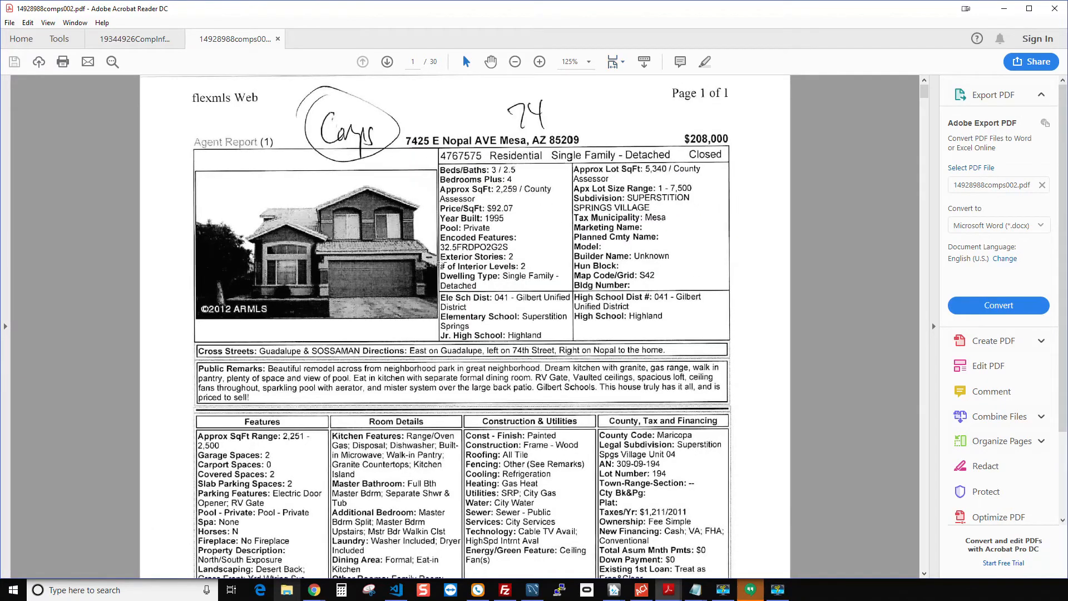
{"action": "mouse_move", "coordinate": [489, 256]}
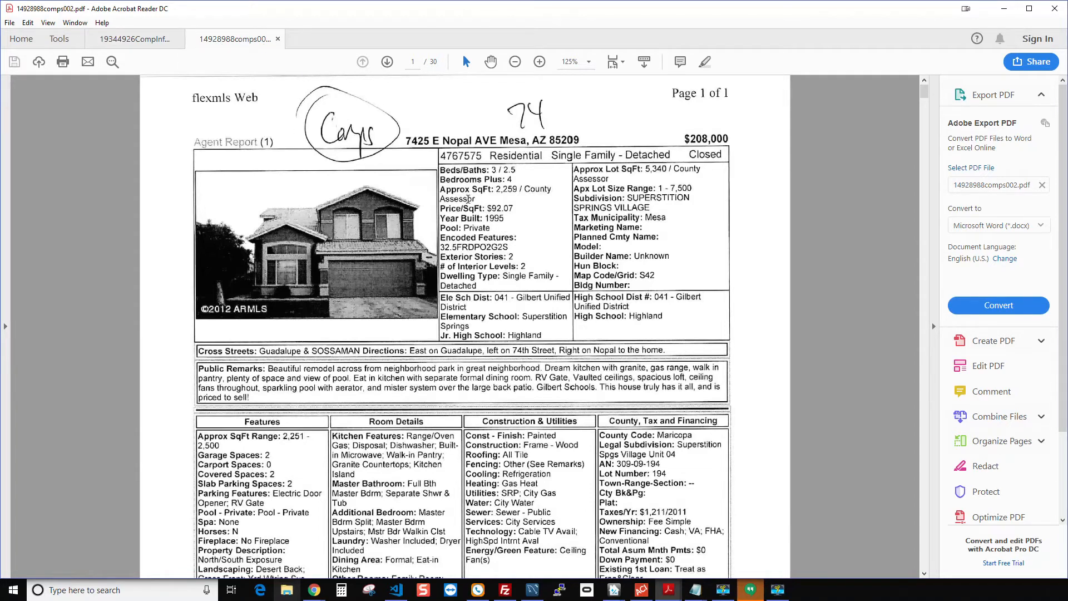
Scroll through the 14928988comps002 PDF, then return to page 1
{"action": "scroll", "scroll_direction": "down", "scroll_amount": 3}
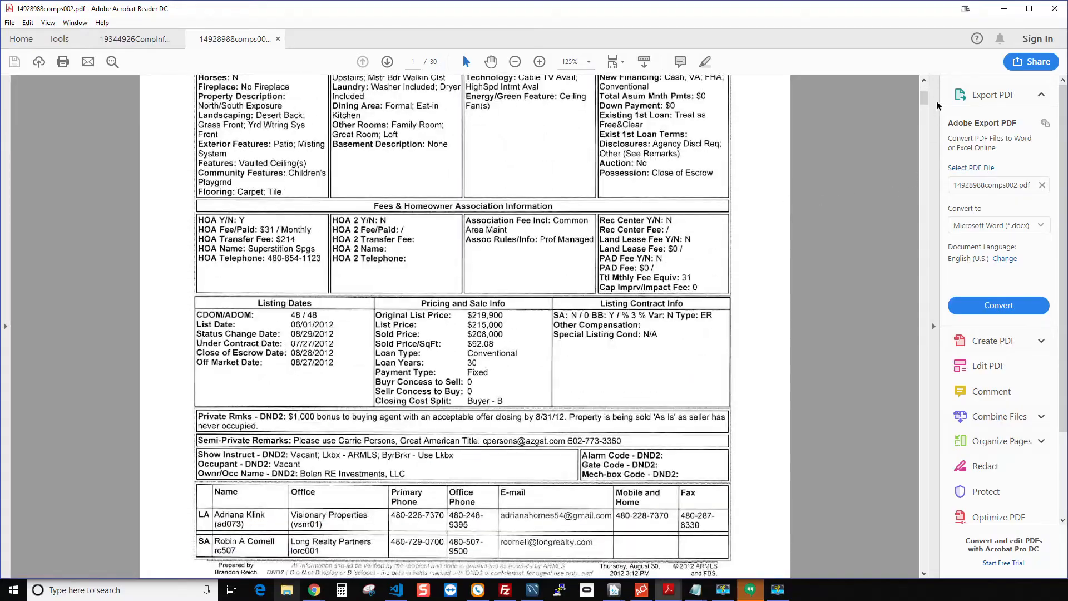
{"action": "scroll", "scroll_direction": "down", "scroll_amount": 3}
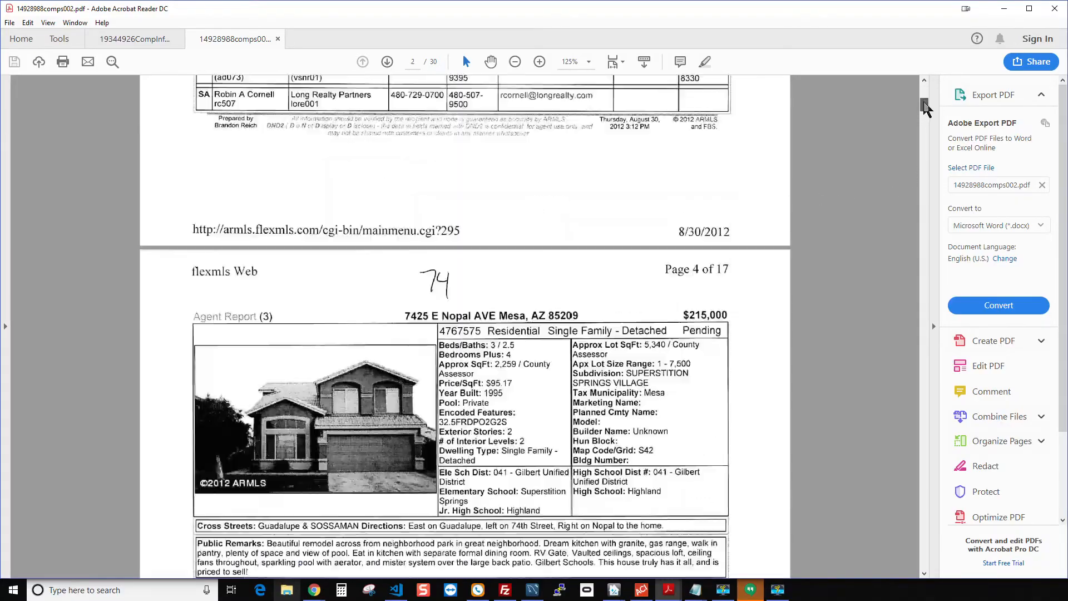
{"action": "scroll", "scroll_direction": "down", "scroll_amount": 3}
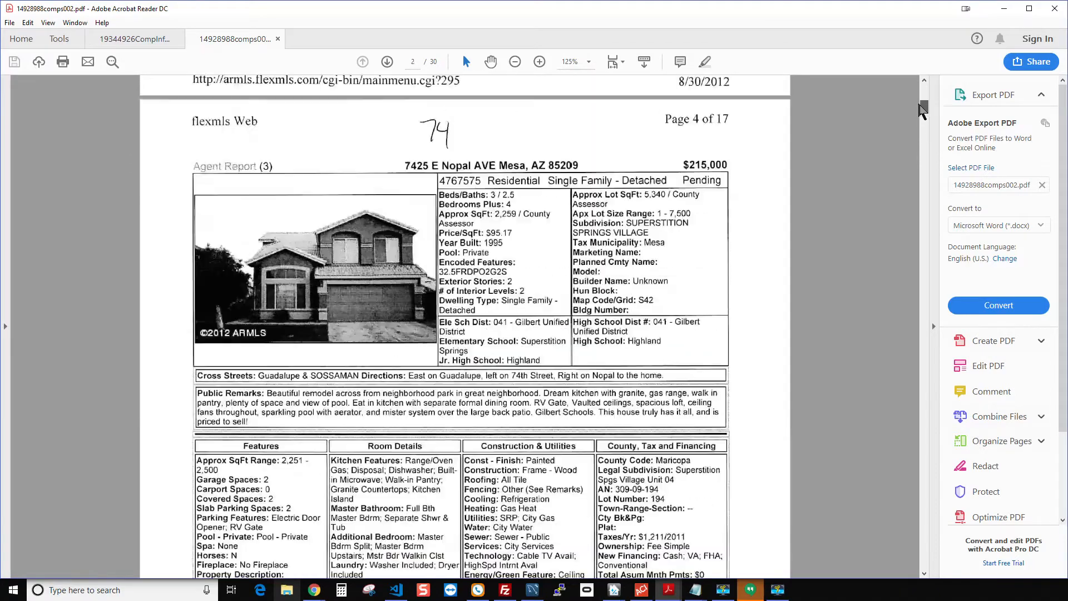
{"action": "left_click", "coordinate": [362, 61]}
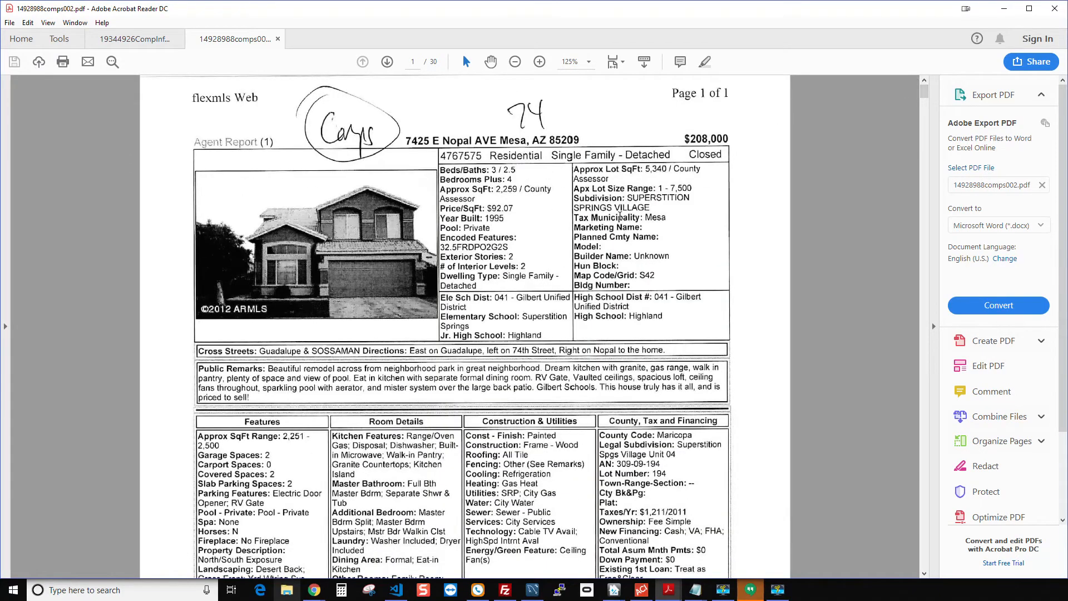
{"action": "mouse_move", "coordinate": [581, 188]}
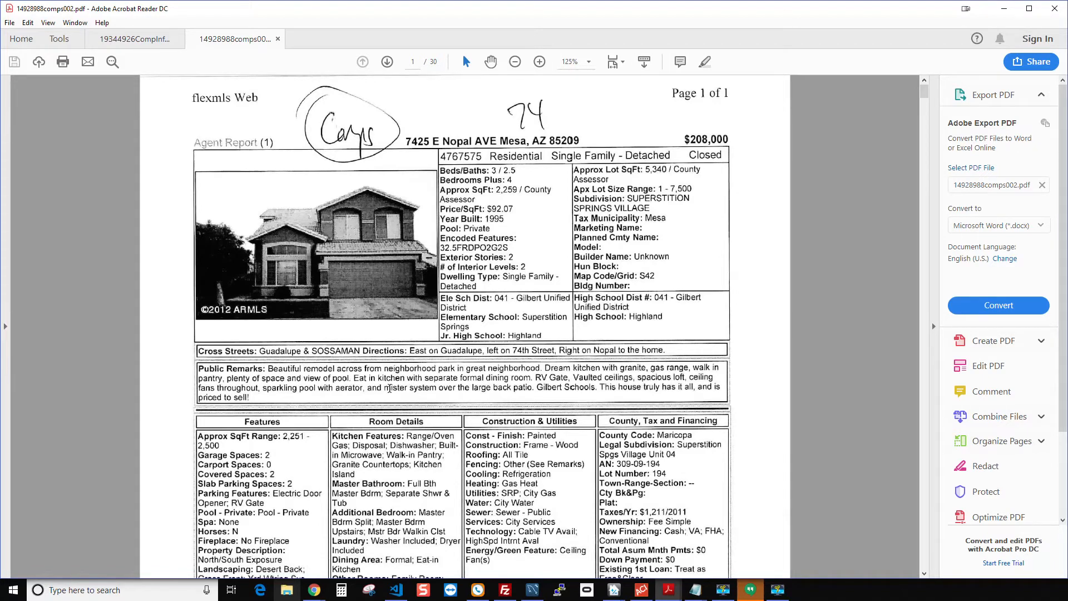
{"action": "double_click", "coordinate": [408, 399]}
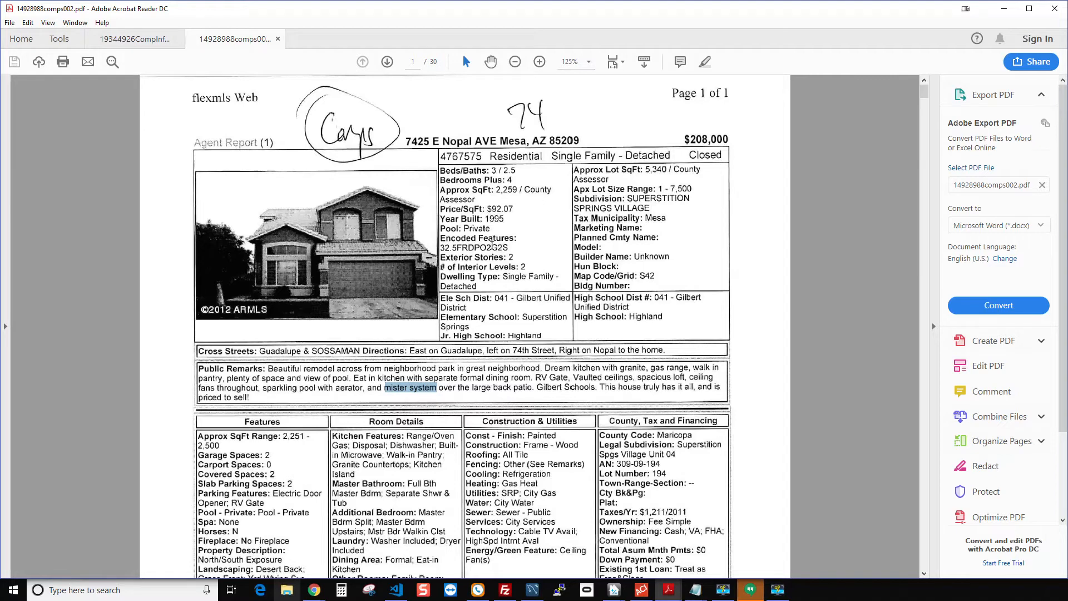
{"action": "mouse_move", "coordinate": [563, 157]}
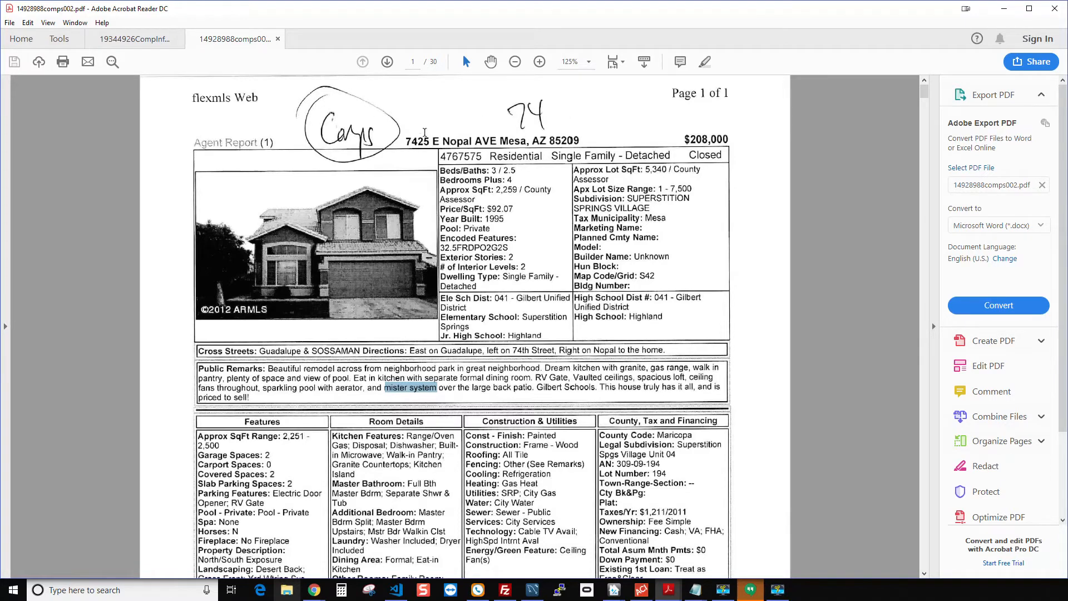
{"action": "mouse_move", "coordinate": [469, 136]}
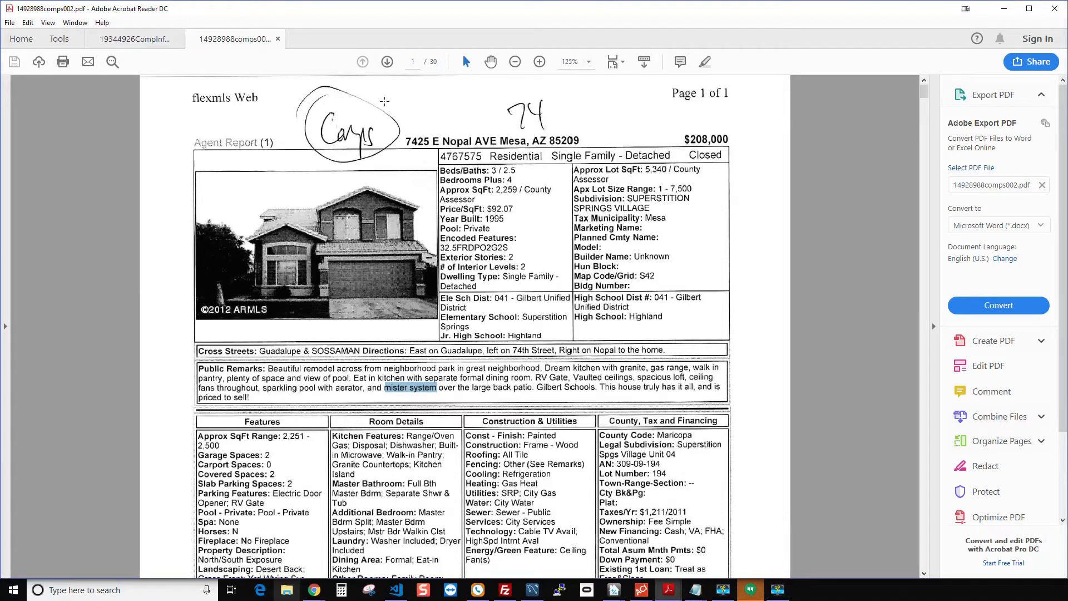
{"action": "mouse_move", "coordinate": [399, 96]}
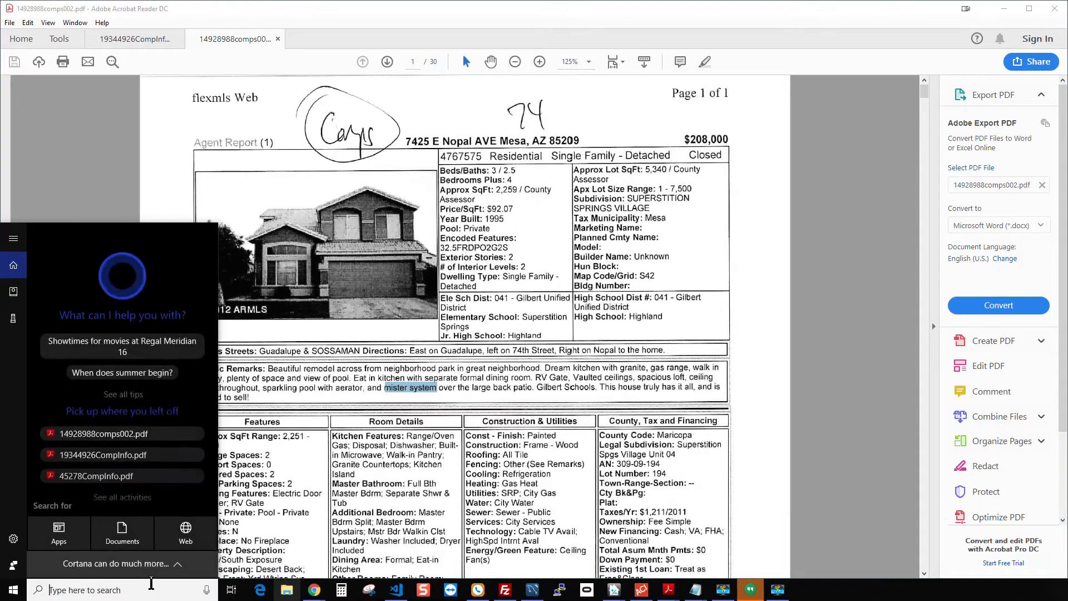
Search for '51879' and filter the results to documents
{"action": "type", "text": "5187982"}
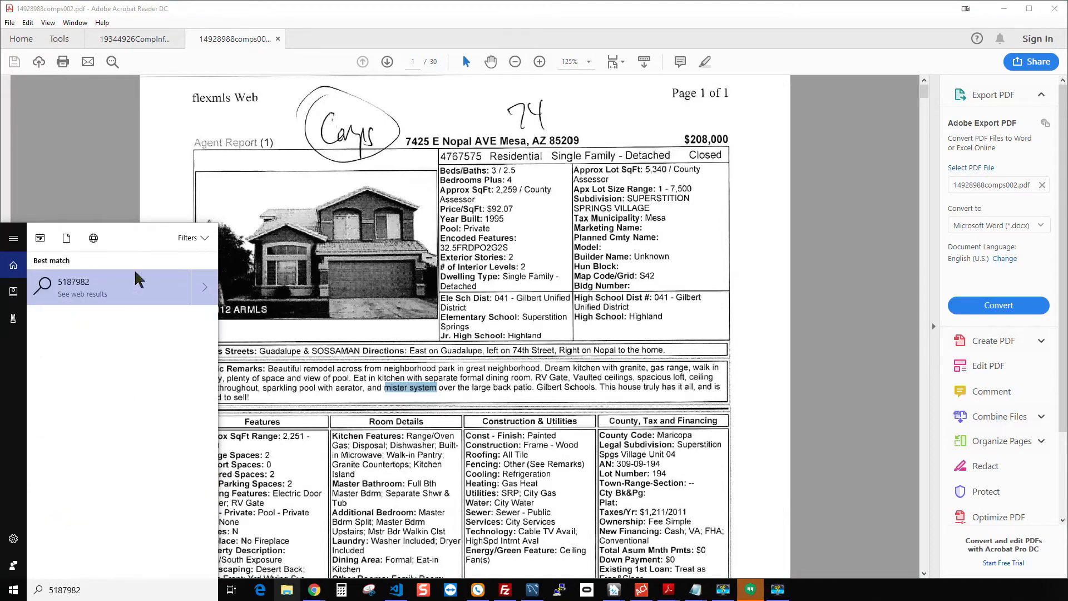
{"action": "left_click", "coordinate": [66, 237]}
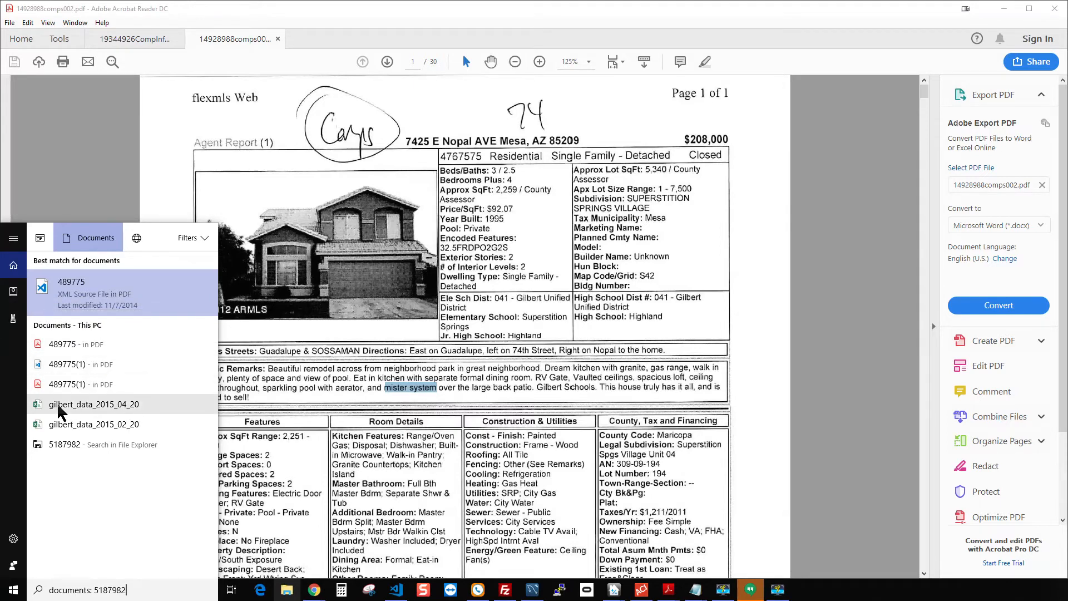
{"action": "mouse_move", "coordinate": [115, 407]}
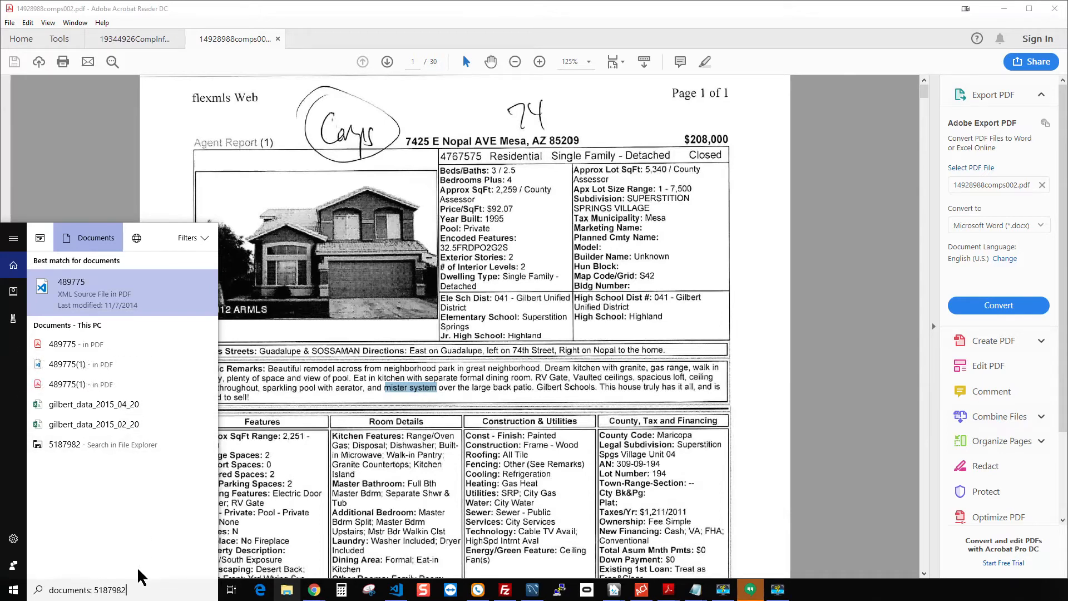
{"action": "mouse_move", "coordinate": [92, 396]}
{"action": "type", "text": "A"}
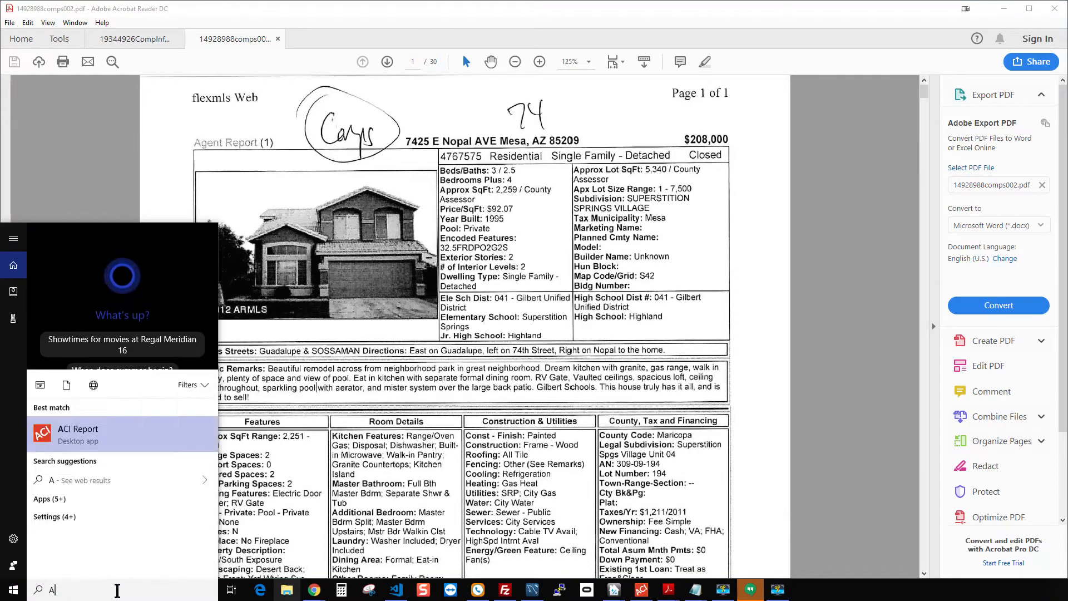
Extend the query to 'A;Railroad' and filter the results to documents
{"action": "type", "text": ";Railroad"}
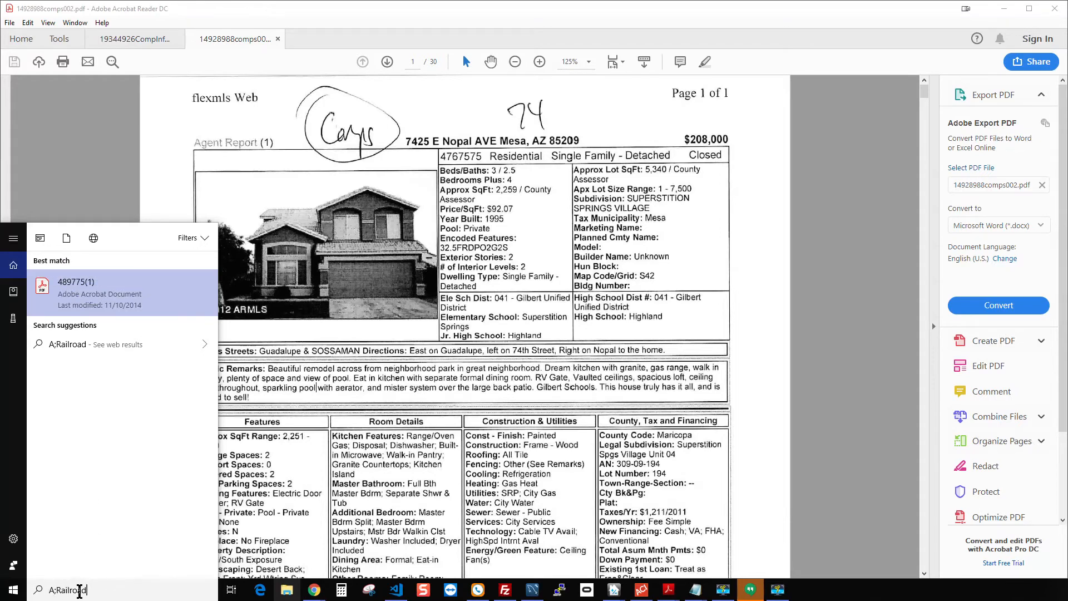
{"action": "mouse_move", "coordinate": [105, 597]}
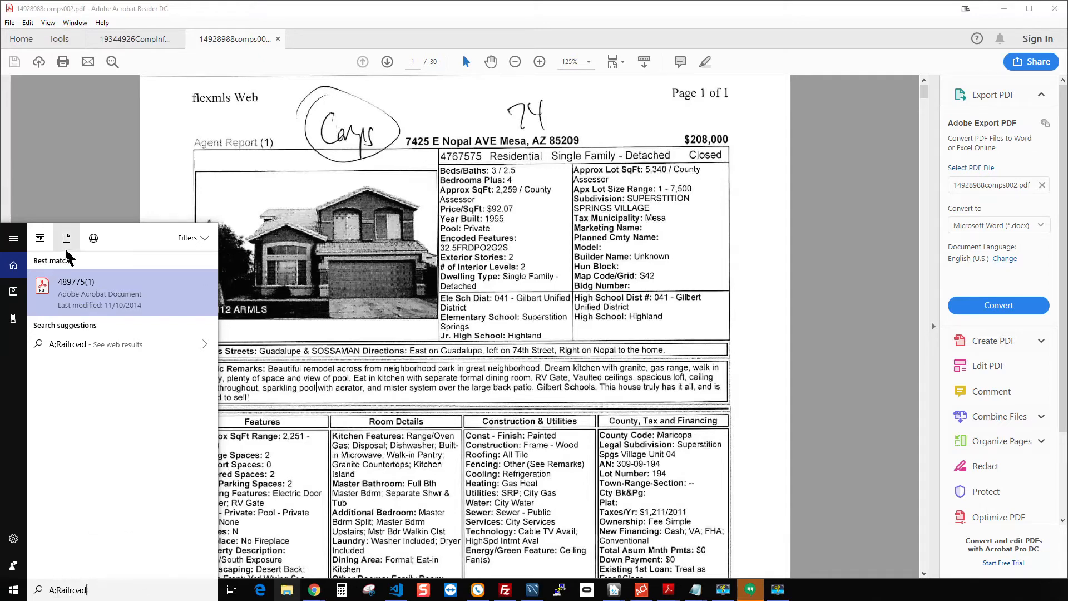
{"action": "left_click", "coordinate": [67, 237]}
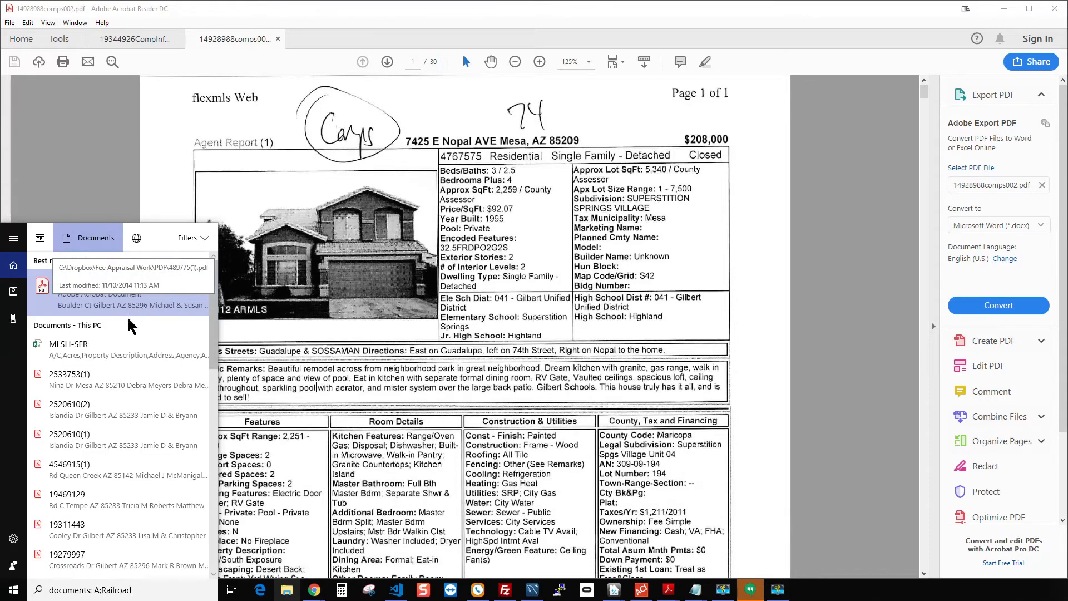
{"action": "mouse_move", "coordinate": [121, 287]}
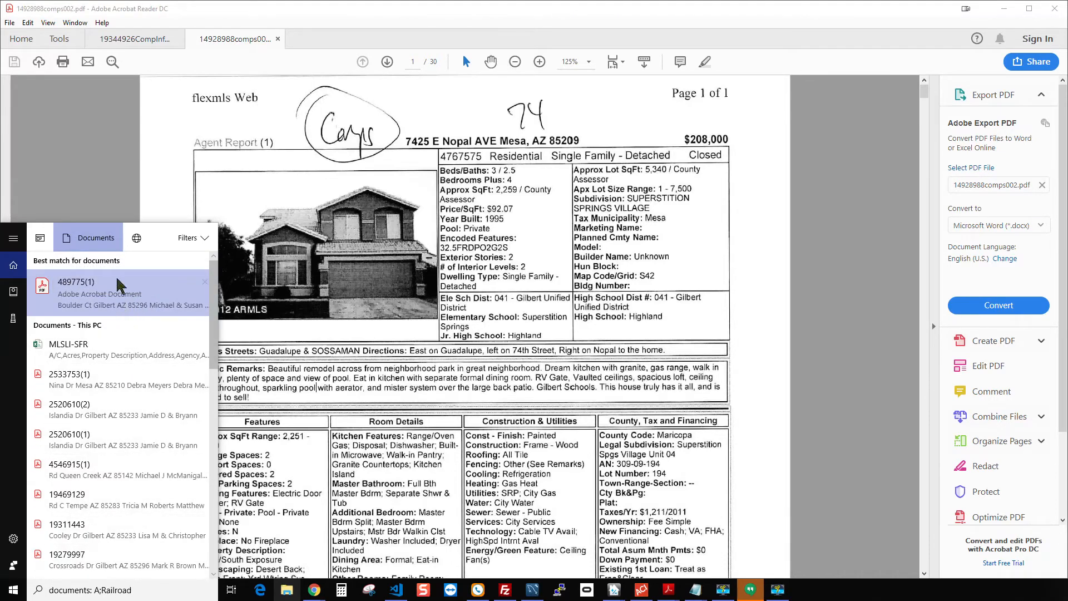
{"action": "mouse_move", "coordinate": [92, 243]}
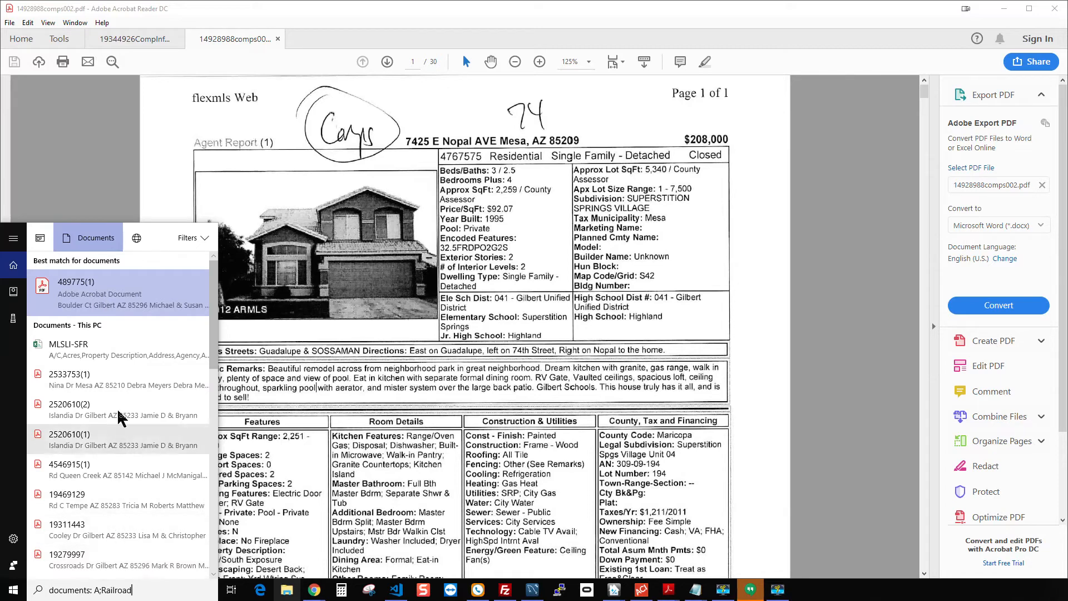
{"action": "mouse_move", "coordinate": [123, 487]}
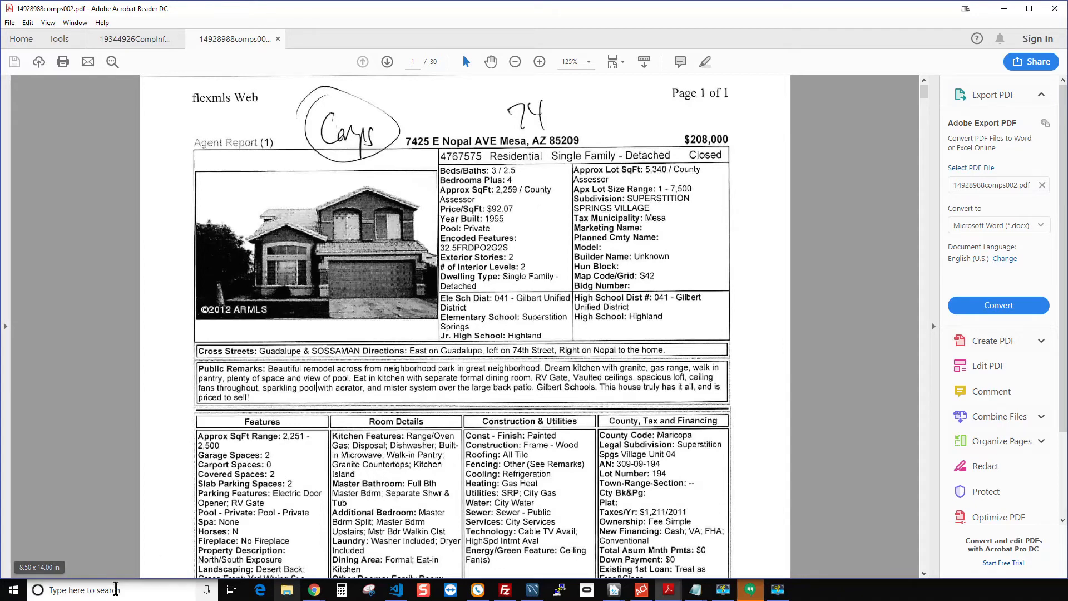
Search 'indexing' and launch the Indexing Options control panel
{"action": "left_click", "coordinate": [37, 590]}
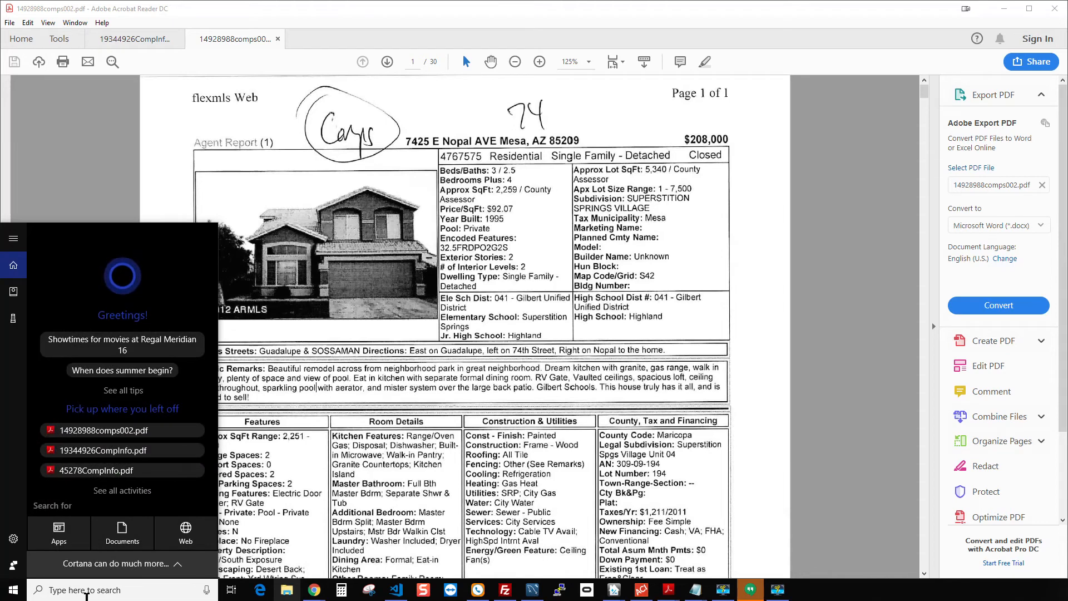
{"action": "type", "text": "indexing"}
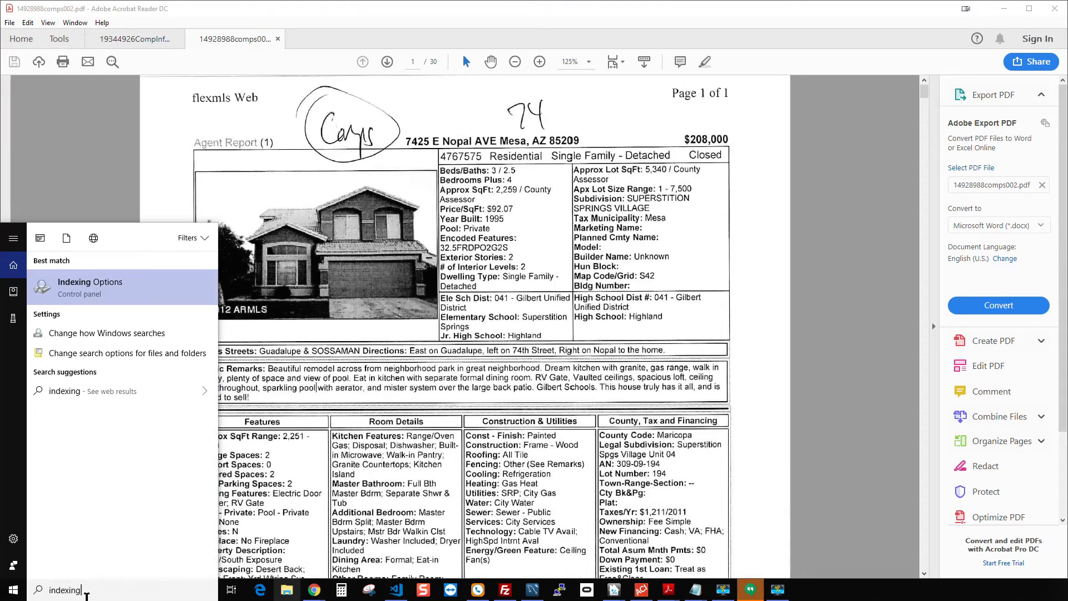
{"action": "mouse_move", "coordinate": [88, 290]}
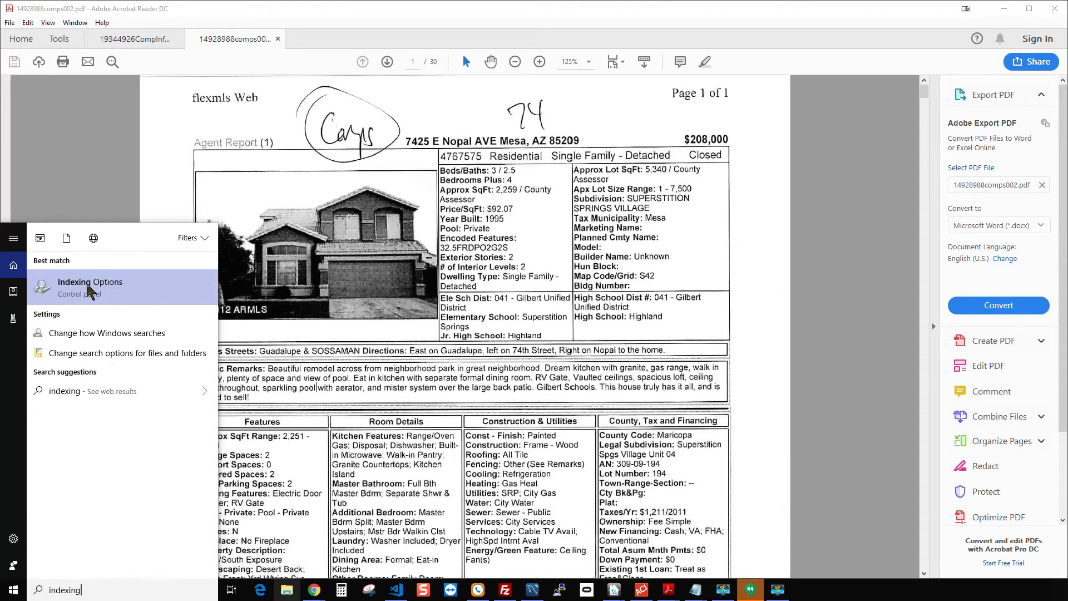
{"action": "left_click", "coordinate": [87, 287]}
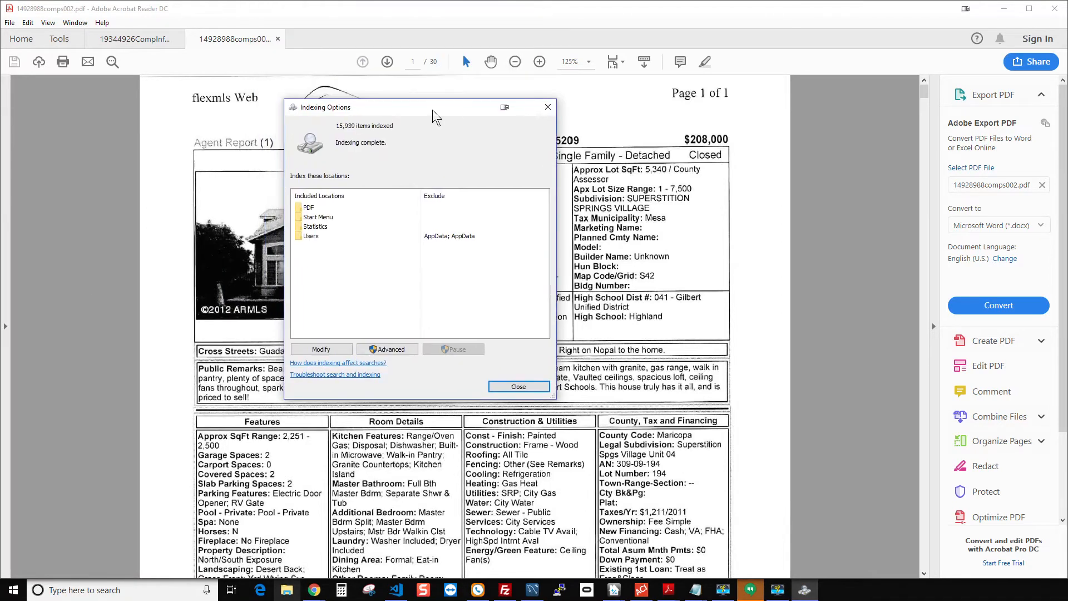
{"action": "left_click", "coordinate": [308, 207]}
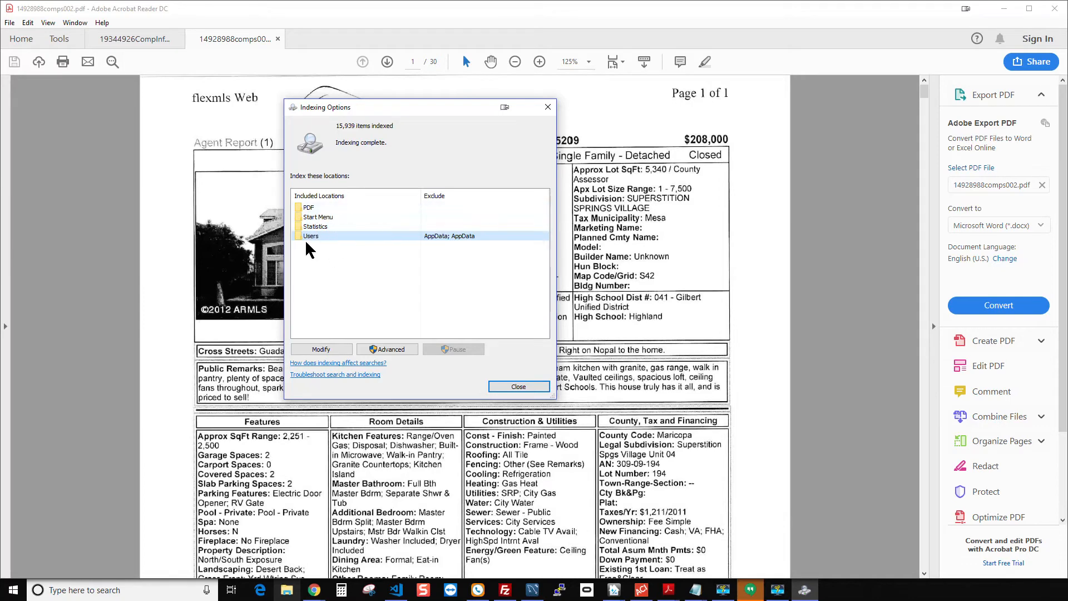
{"action": "mouse_move", "coordinate": [366, 278]}
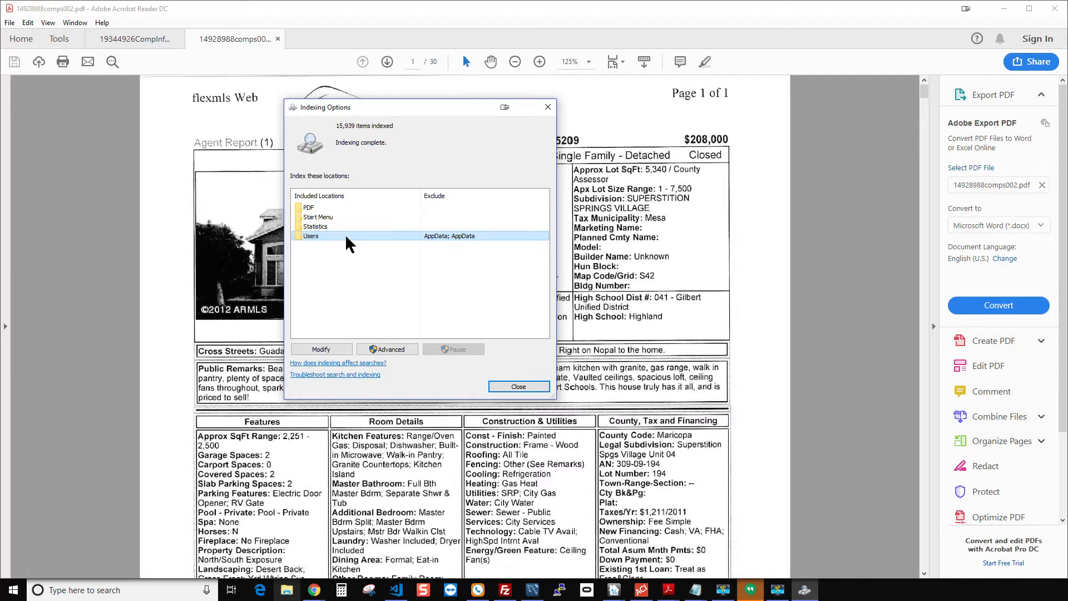
{"action": "mouse_move", "coordinate": [402, 239]}
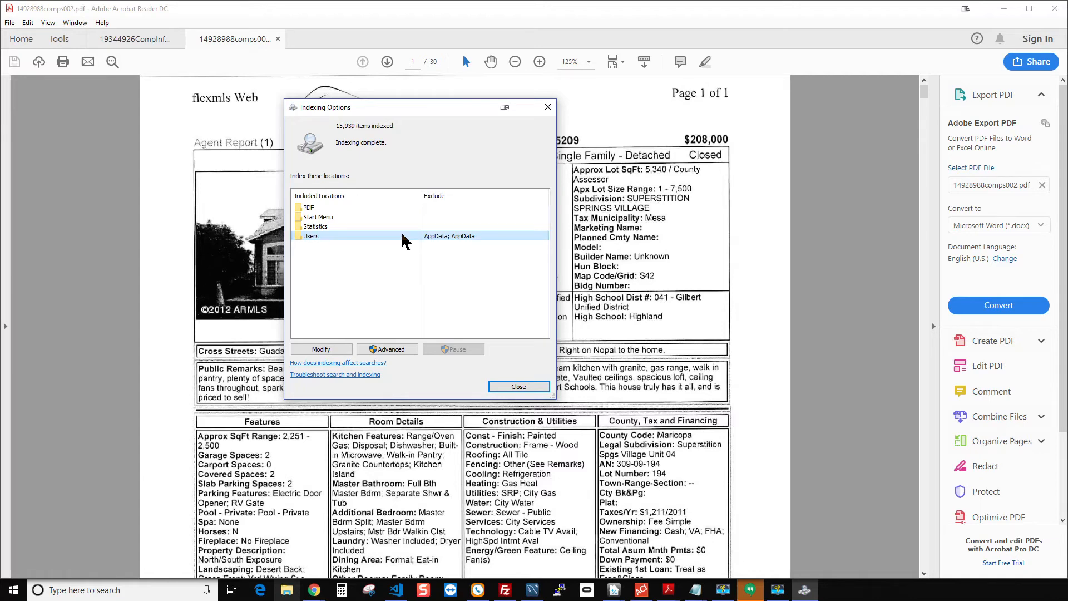
{"action": "mouse_move", "coordinate": [355, 245]}
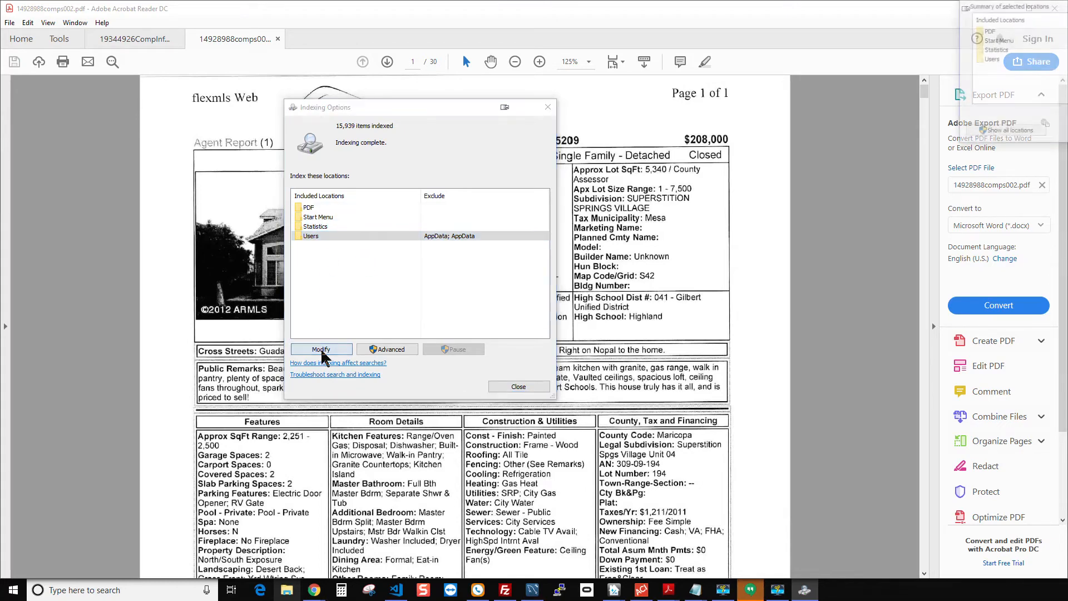
Open Modify indexed locations and expand C: and Dropbox toward Fee Appraisal Work
{"action": "left_click", "coordinate": [320, 348]}
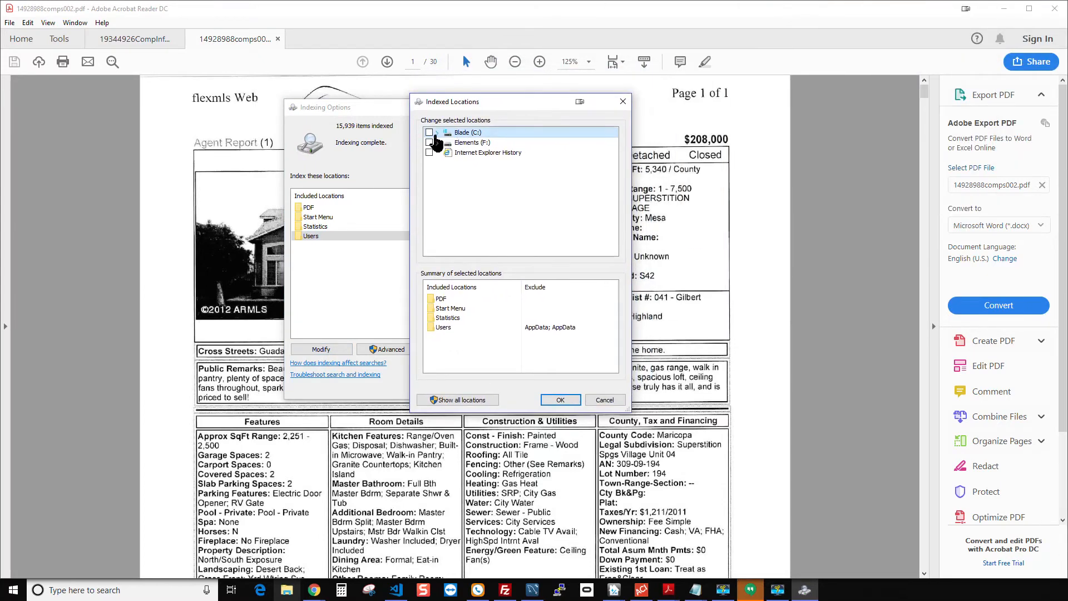
{"action": "left_click", "coordinate": [438, 133]}
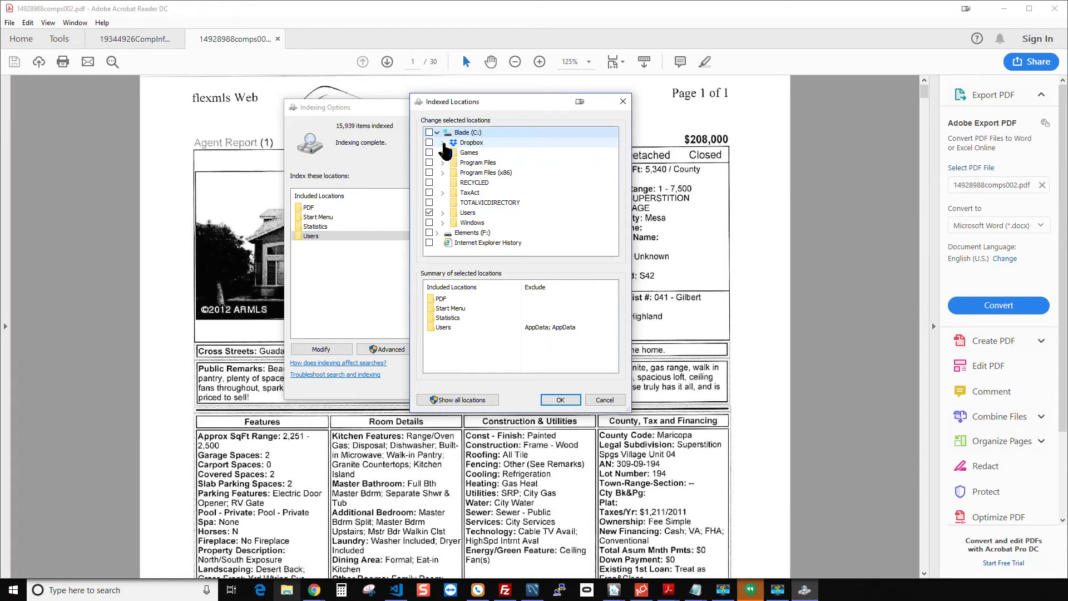
{"action": "mouse_move", "coordinate": [447, 150]}
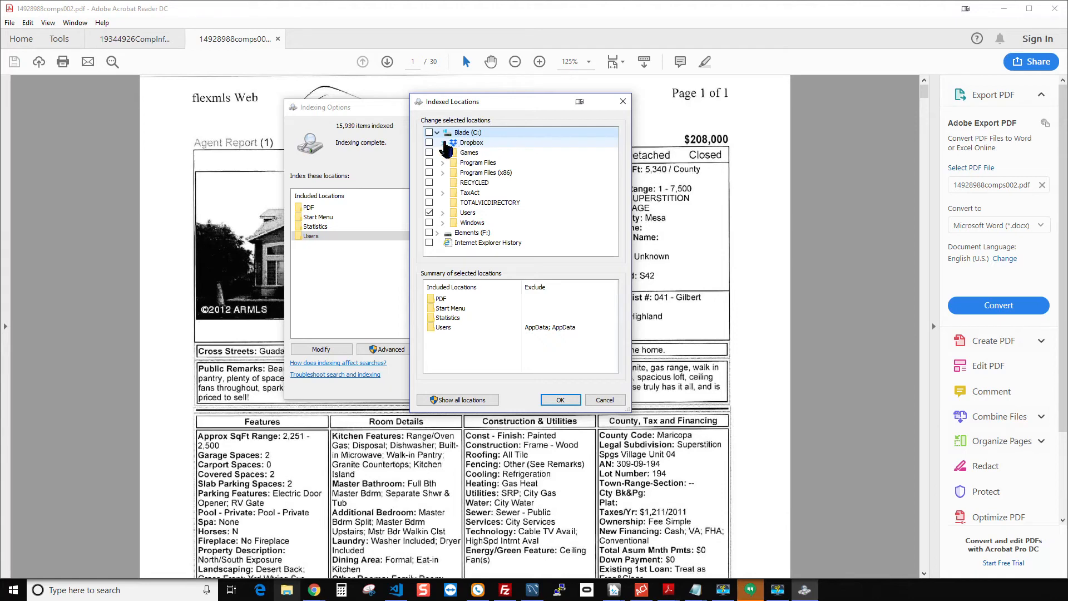
{"action": "left_click", "coordinate": [442, 142]}
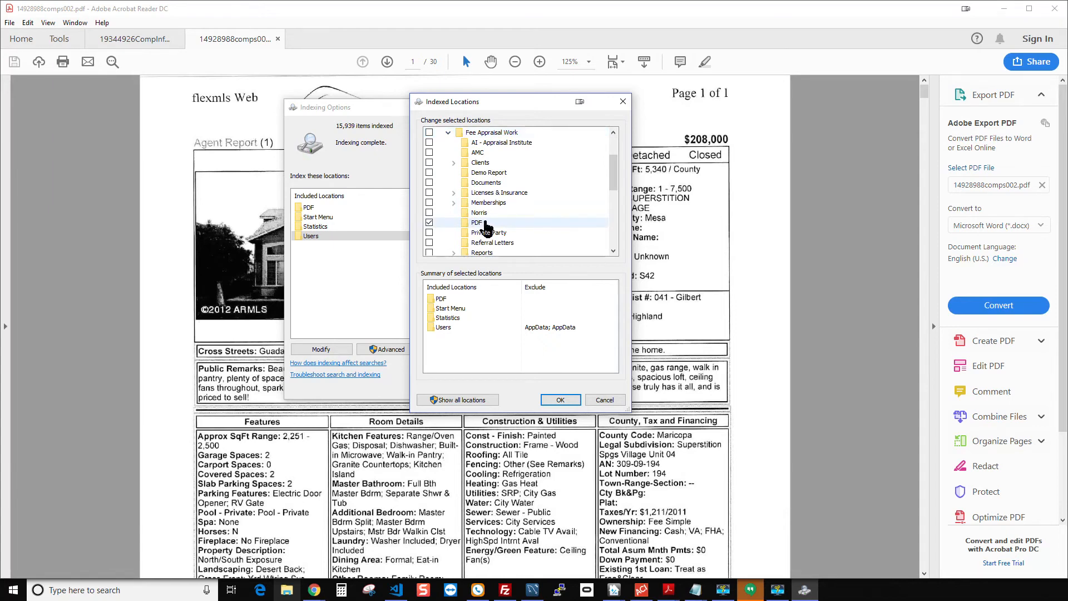
{"action": "scroll", "scroll_direction": "down", "scroll_amount": 3}
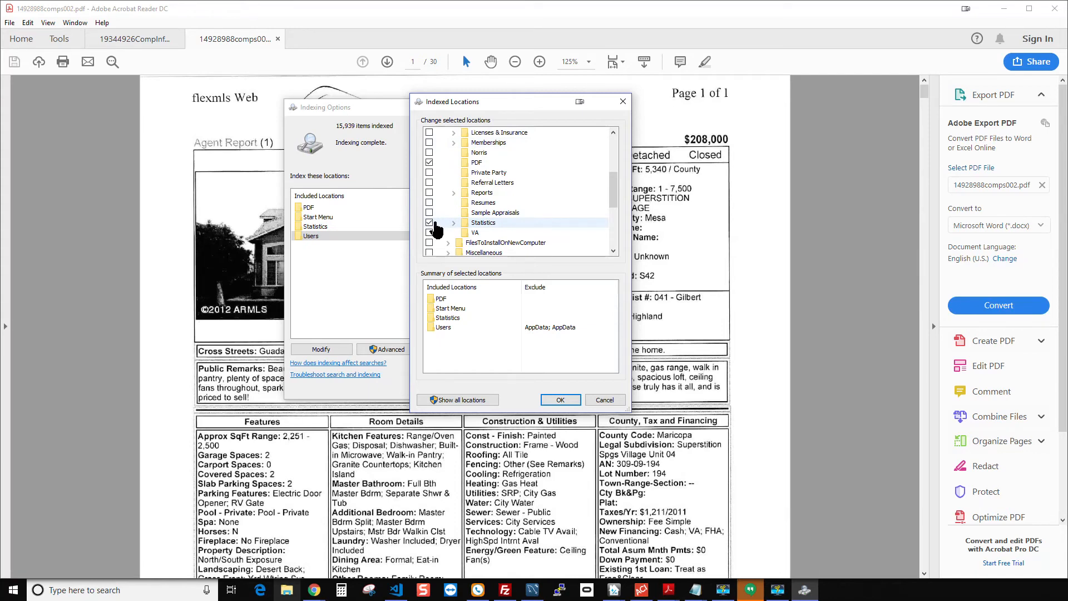
{"action": "mouse_move", "coordinate": [449, 207]}
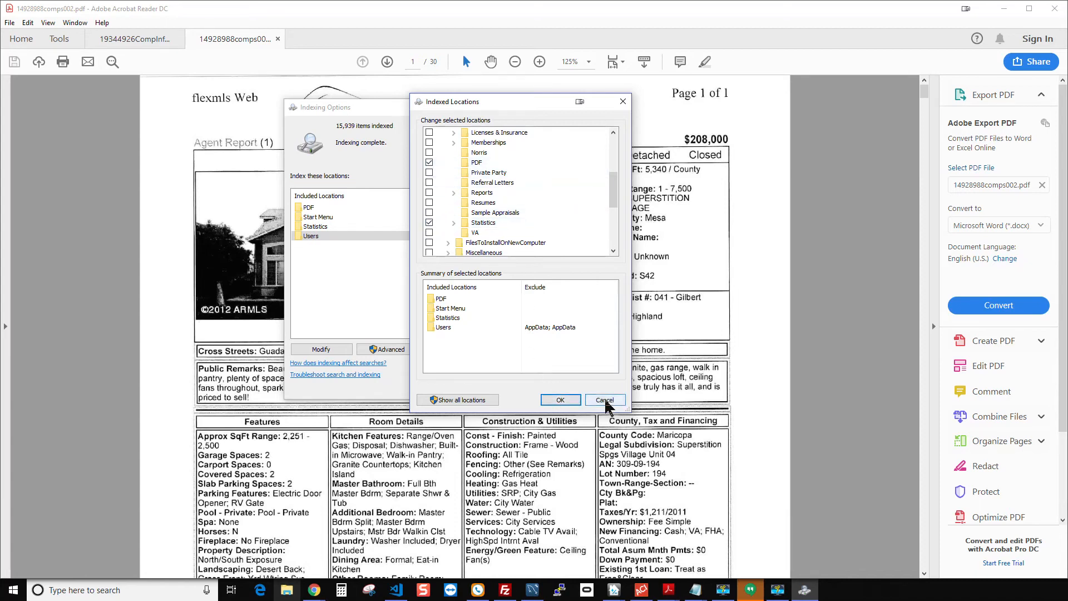
Cancel the Indexed Locations dialog, keeping PDF, Start Menu, Statistics and Users as indexed locations
{"action": "left_click", "coordinate": [604, 399]}
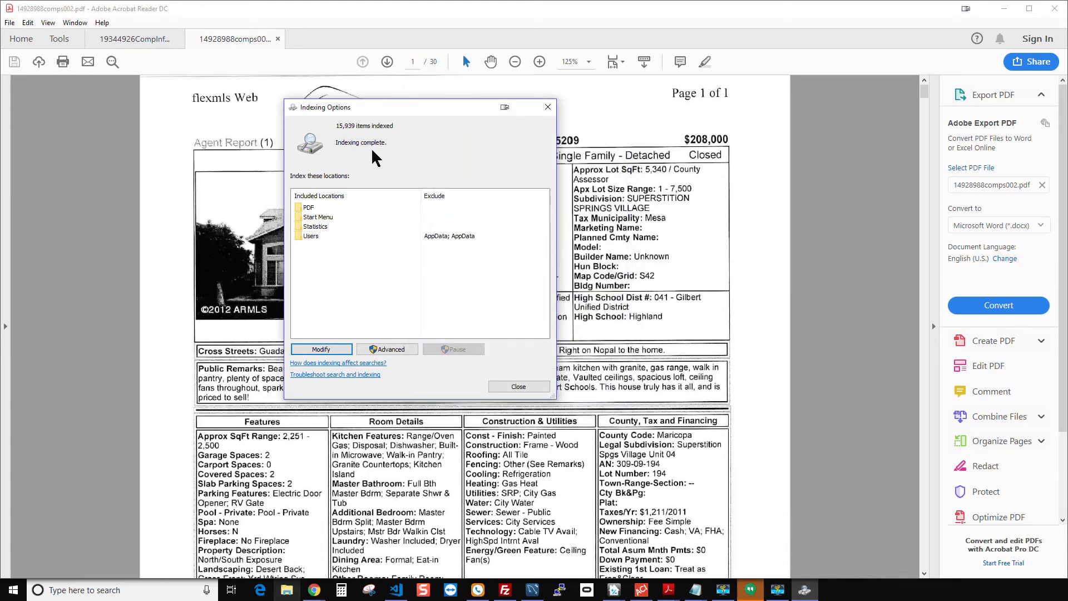
{"action": "mouse_move", "coordinate": [425, 177]}
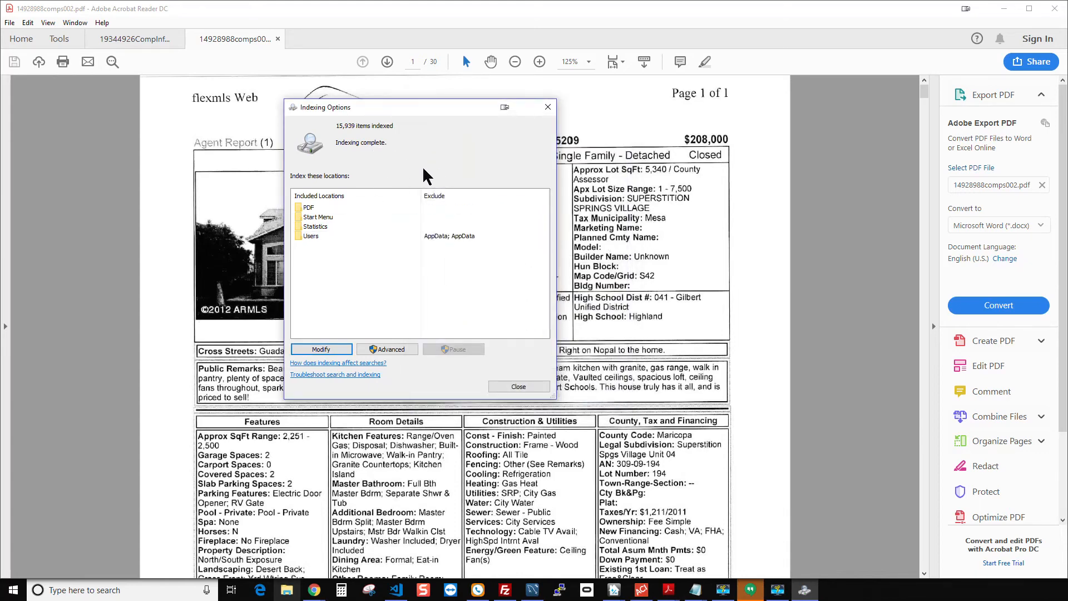
{"action": "mouse_move", "coordinate": [413, 175]}
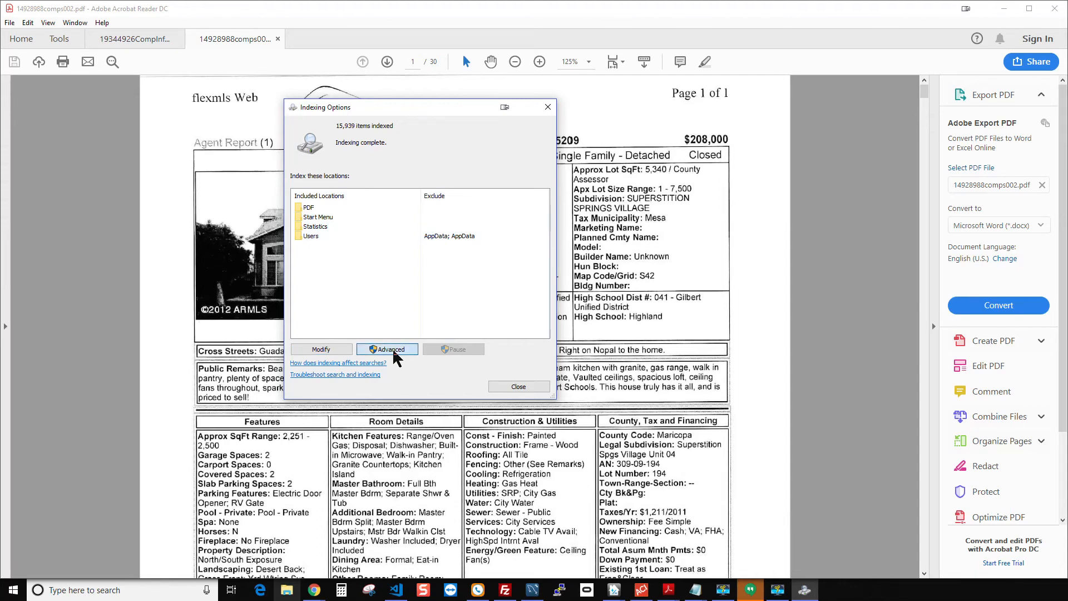
In Advanced File Types, set pdf to 'Index Properties and File Contents' and confirm
{"action": "left_click", "coordinate": [388, 349]}
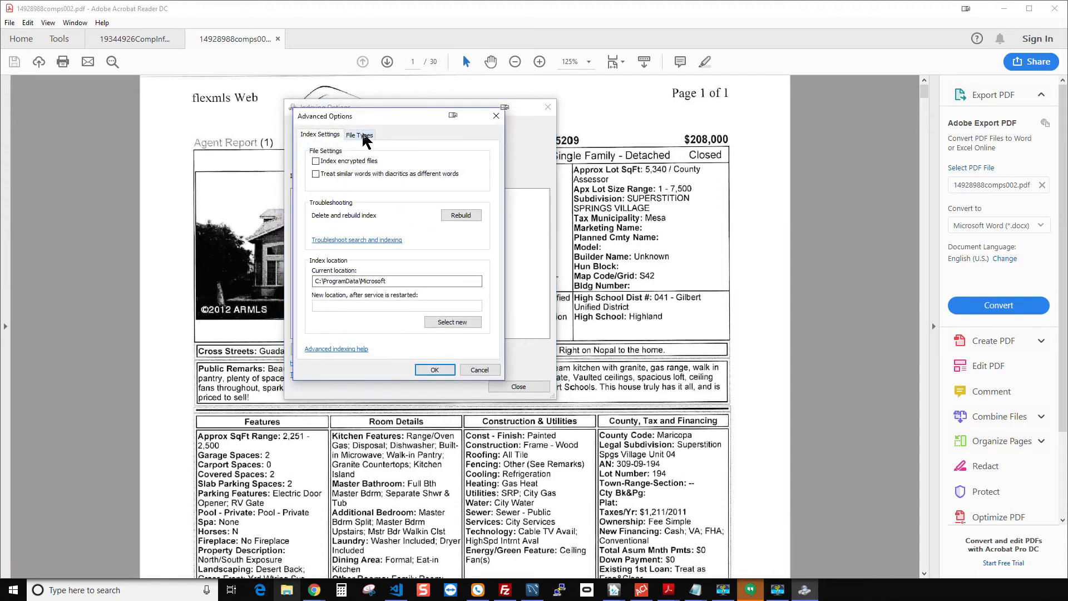
{"action": "left_click", "coordinate": [359, 135]}
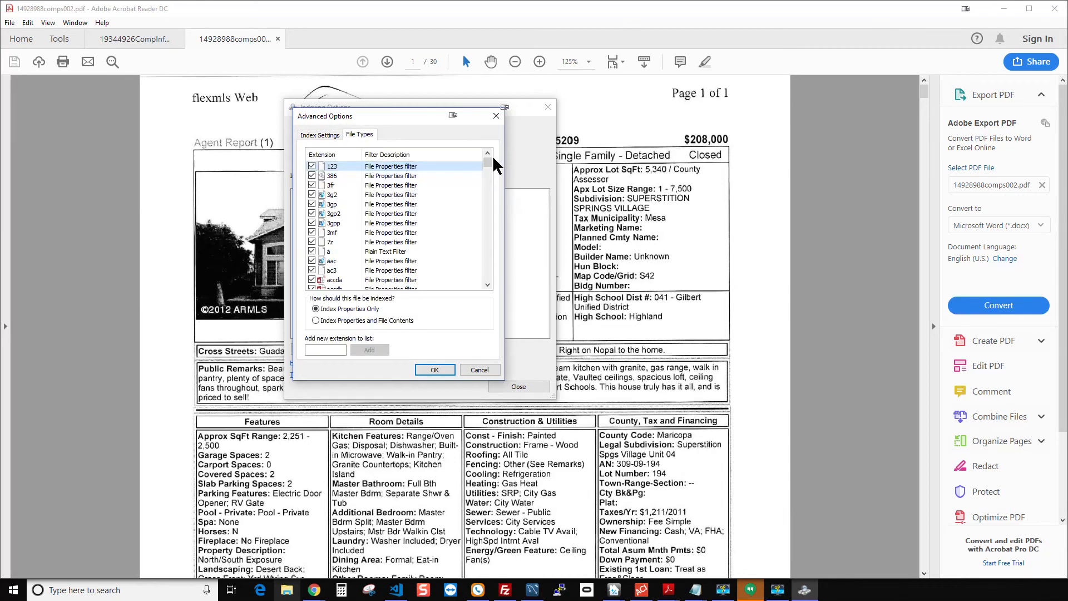
{"action": "scroll", "scroll_direction": "down", "scroll_amount": 3}
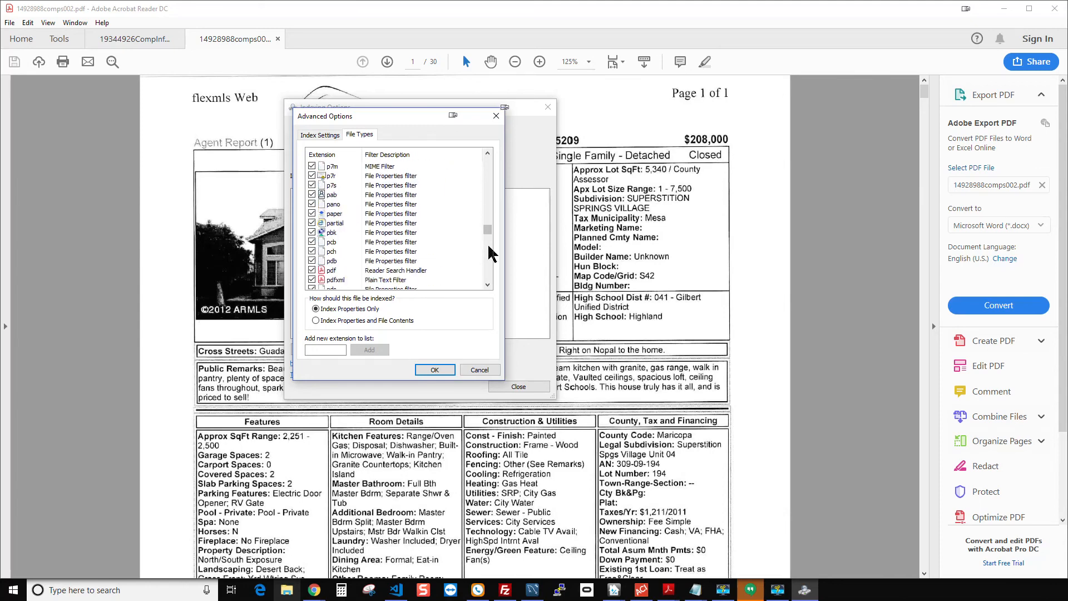
{"action": "left_click", "coordinate": [381, 269]}
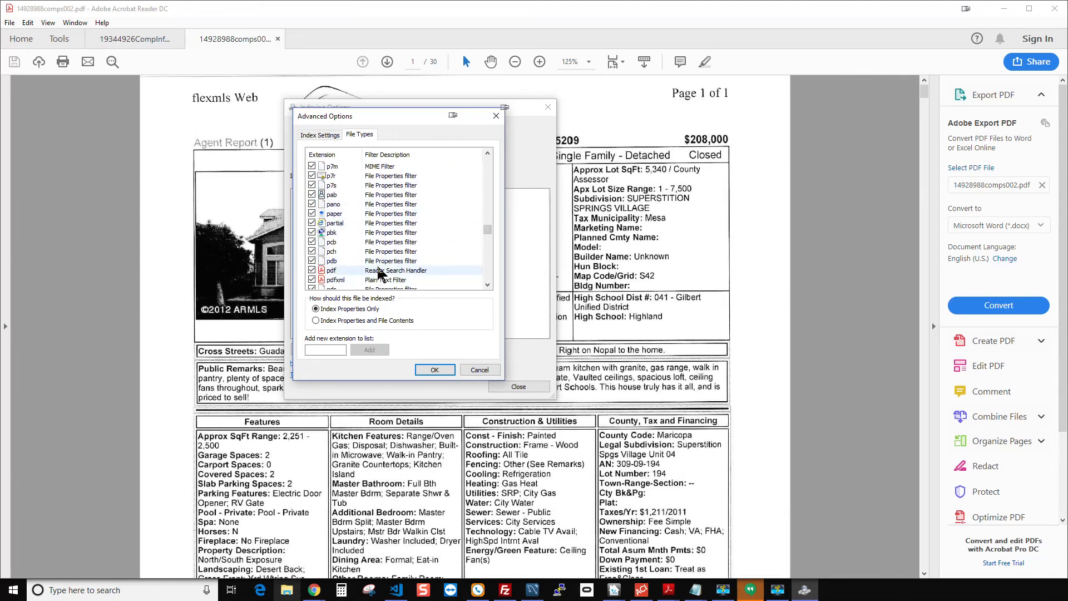
{"action": "left_click", "coordinate": [316, 320]}
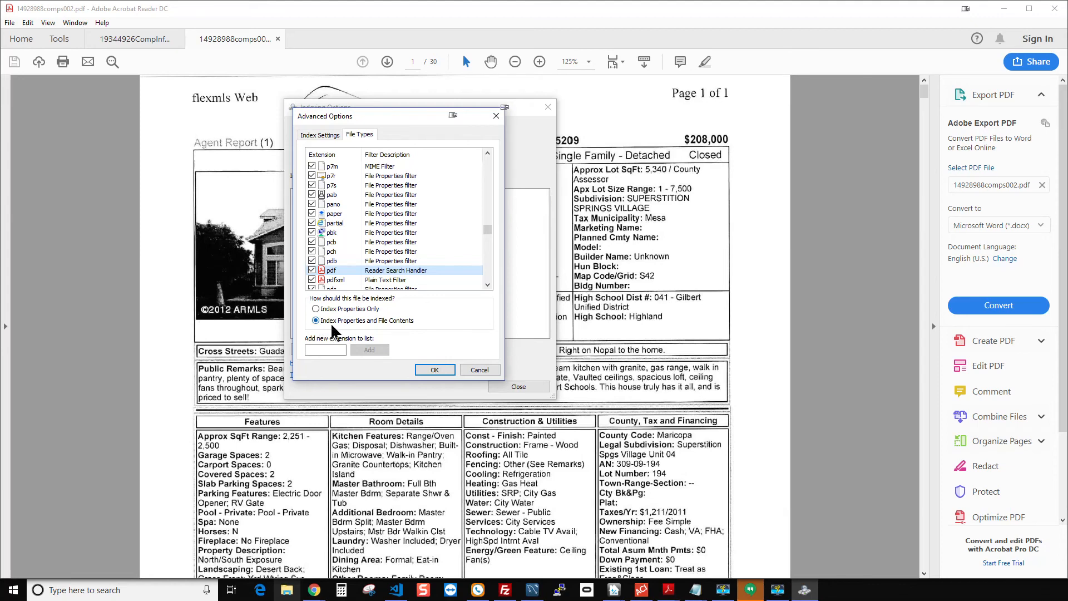
{"action": "mouse_move", "coordinate": [417, 330]}
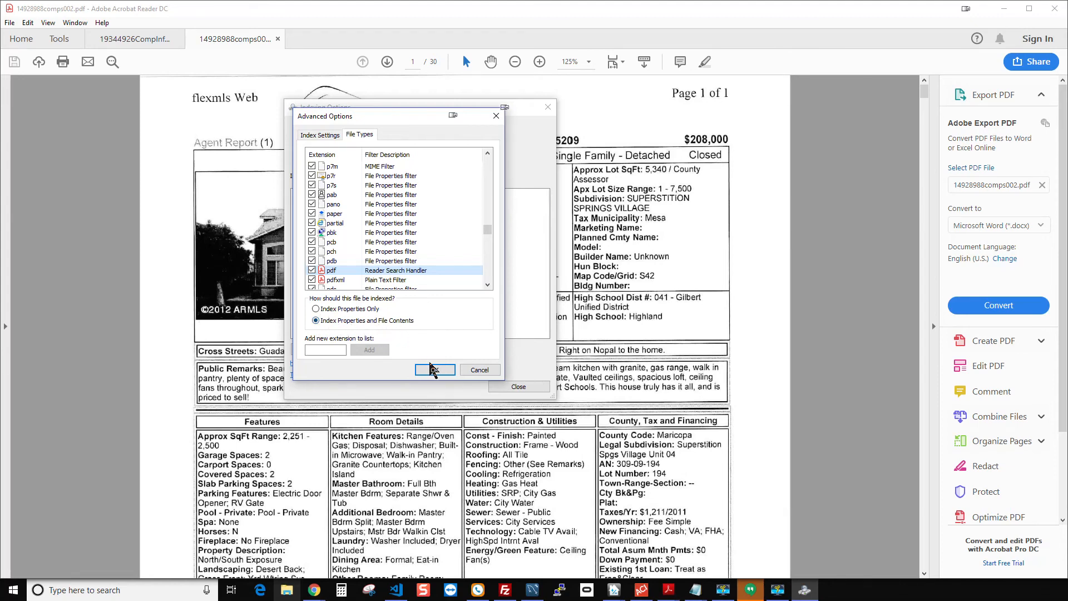
{"action": "left_click", "coordinate": [435, 369]}
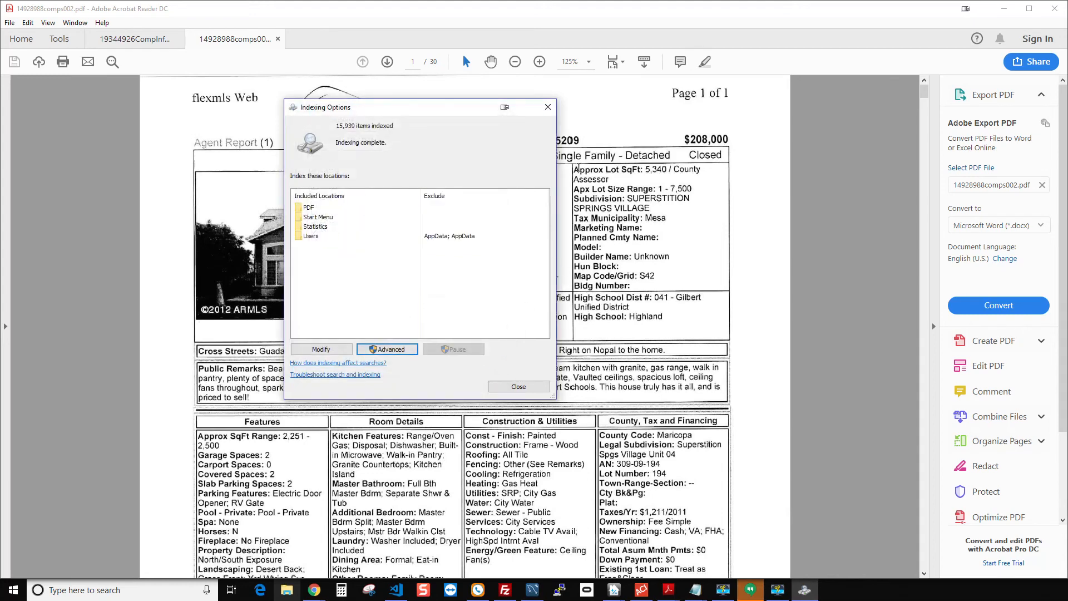
{"action": "mouse_move", "coordinate": [547, 107]}
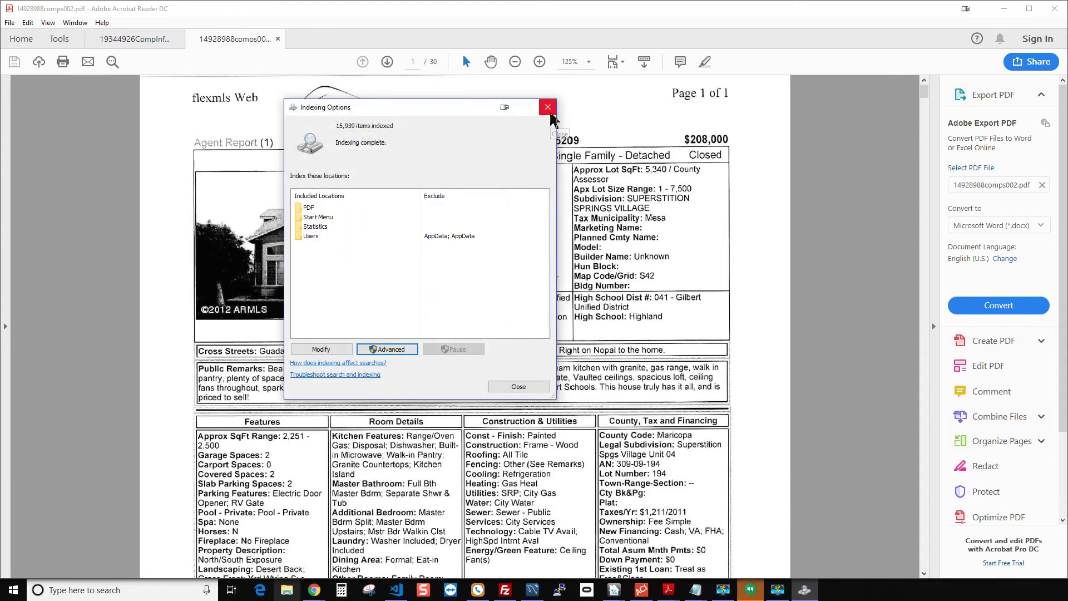
{"action": "mouse_move", "coordinate": [547, 106]}
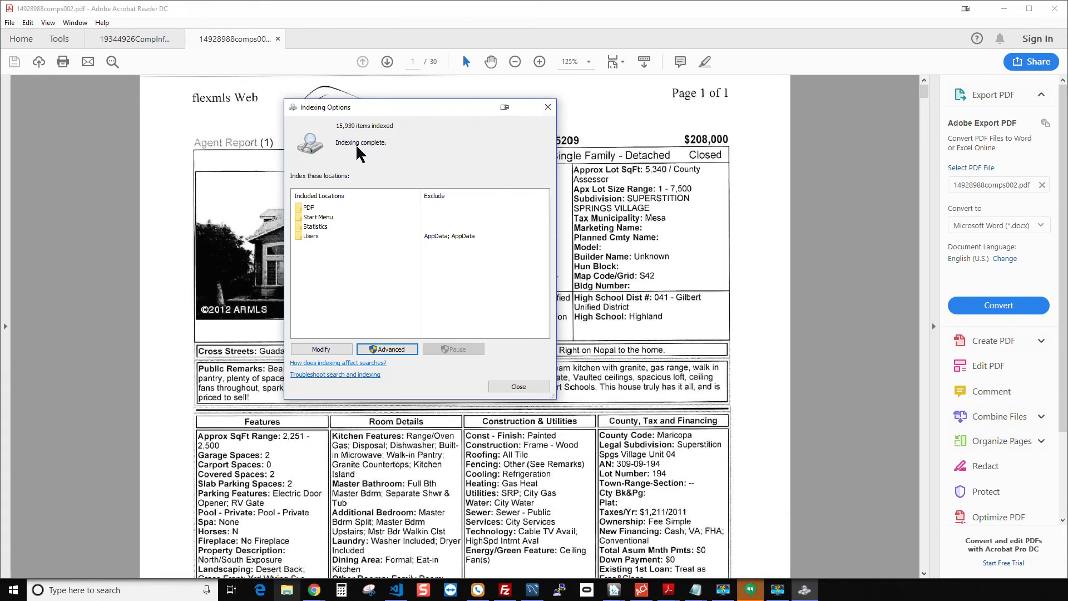
{"action": "mouse_move", "coordinate": [353, 137]}
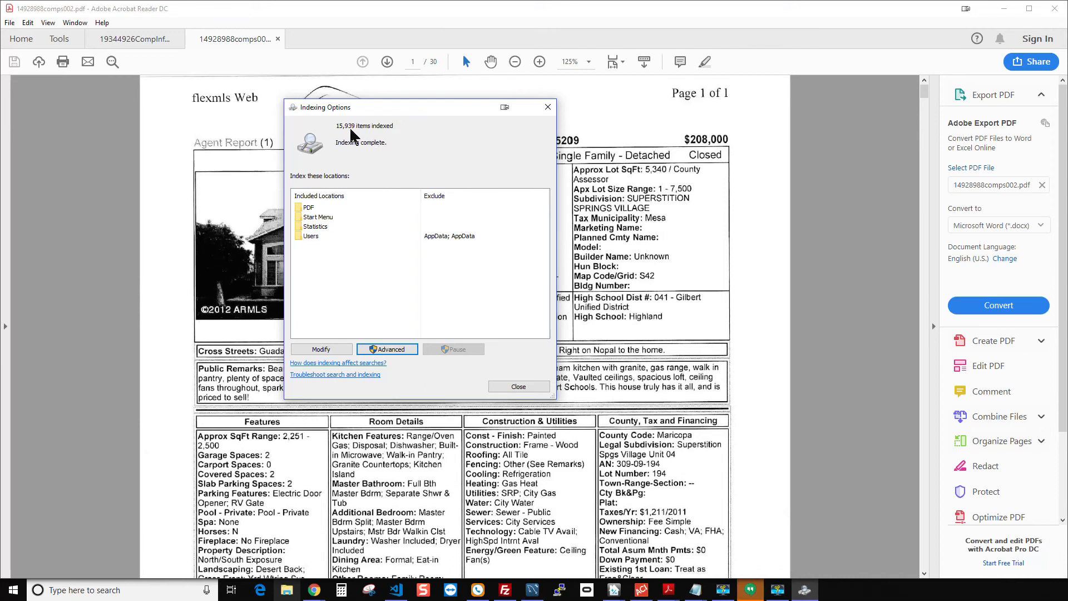
{"action": "mouse_move", "coordinate": [355, 166]}
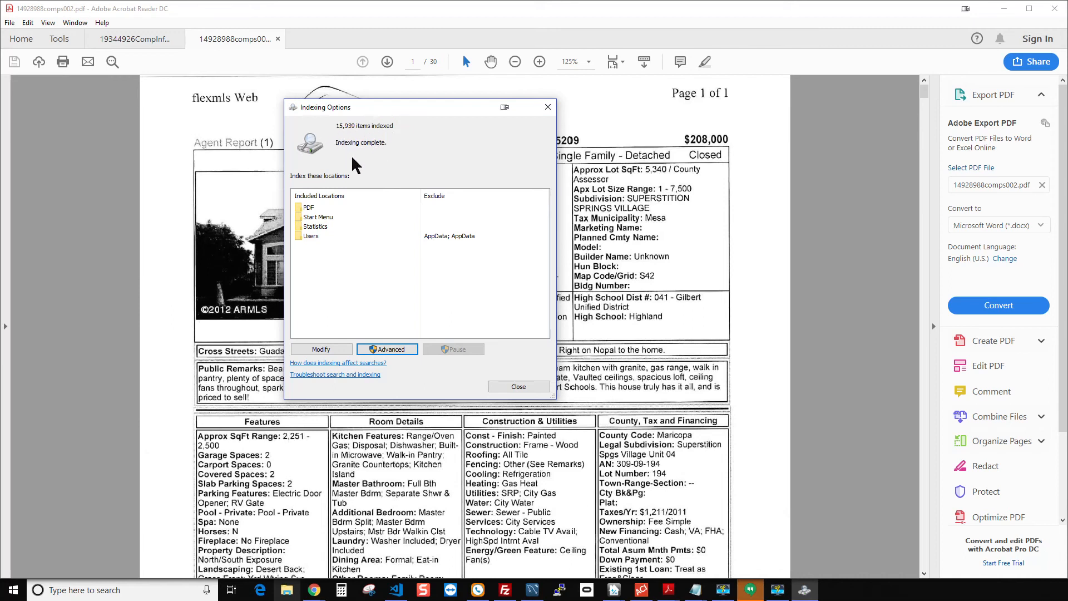
{"action": "mouse_move", "coordinate": [395, 165]}
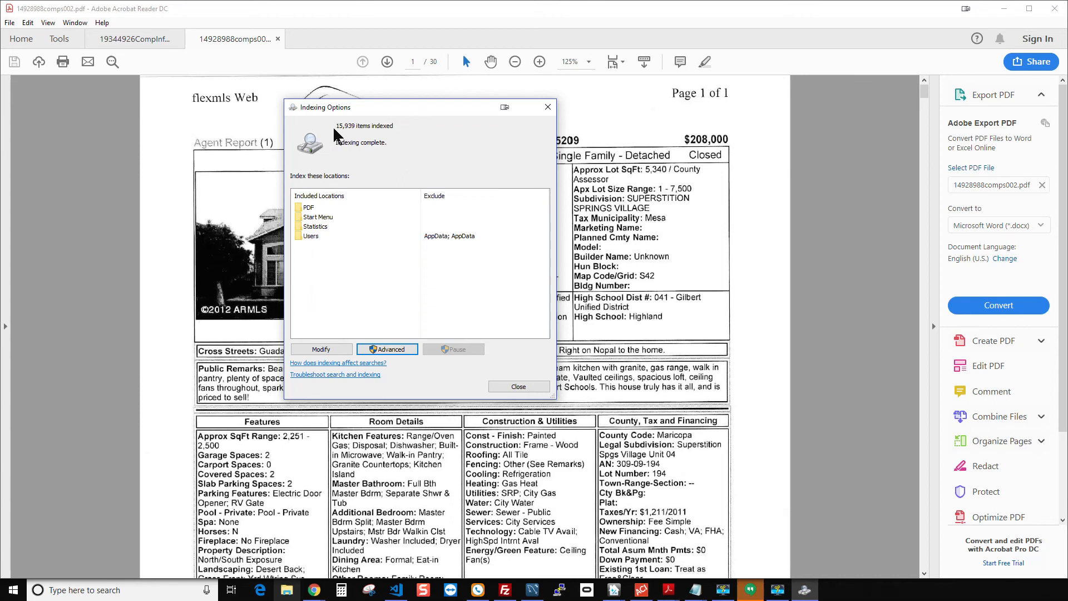
{"action": "mouse_move", "coordinate": [373, 138]}
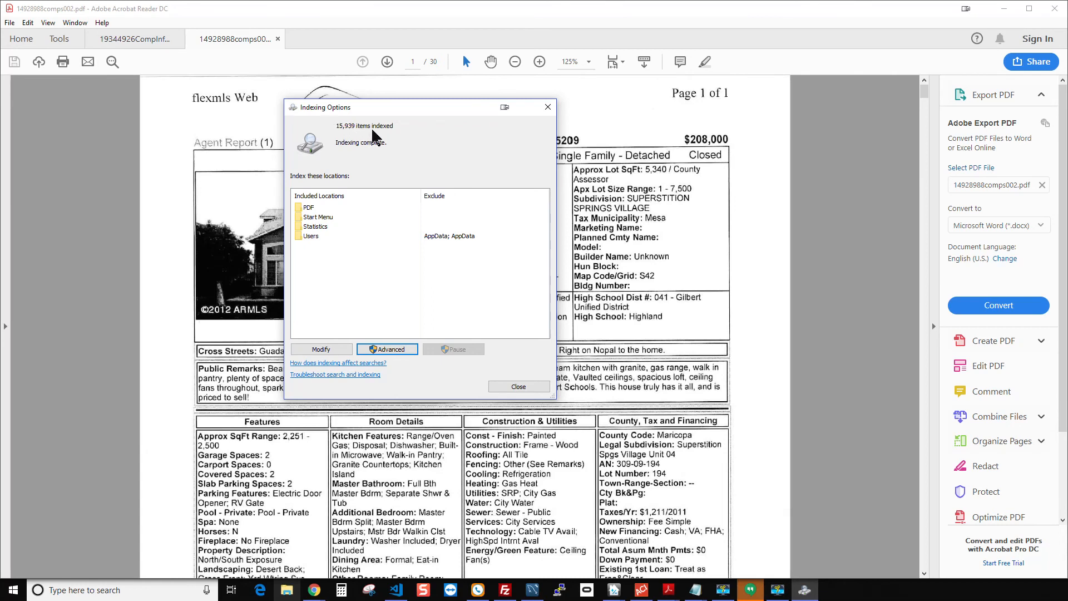
{"action": "mouse_move", "coordinate": [346, 135]}
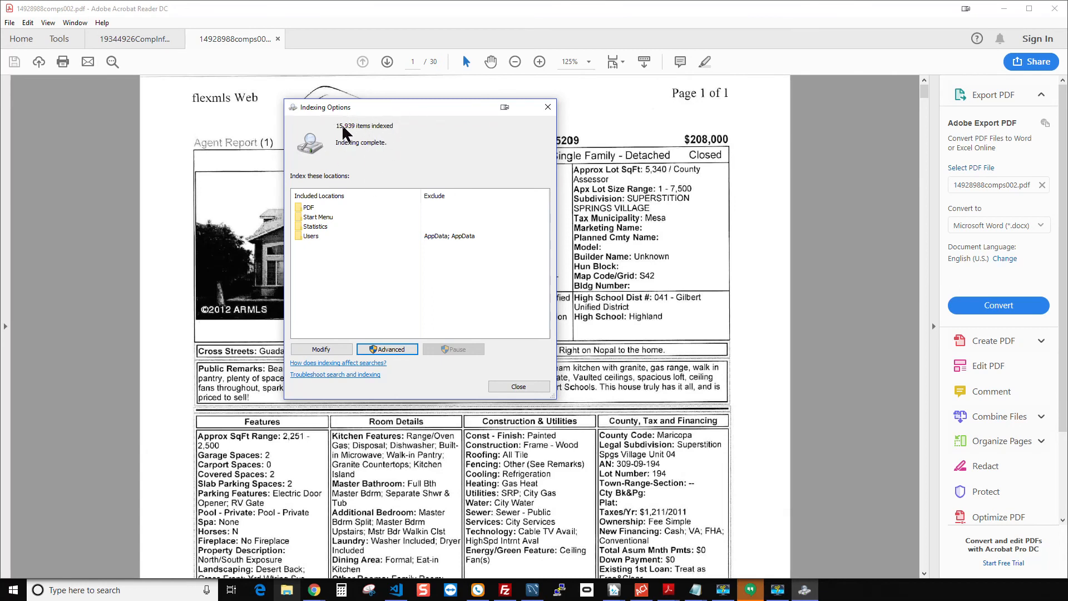
{"action": "mouse_move", "coordinate": [378, 151]}
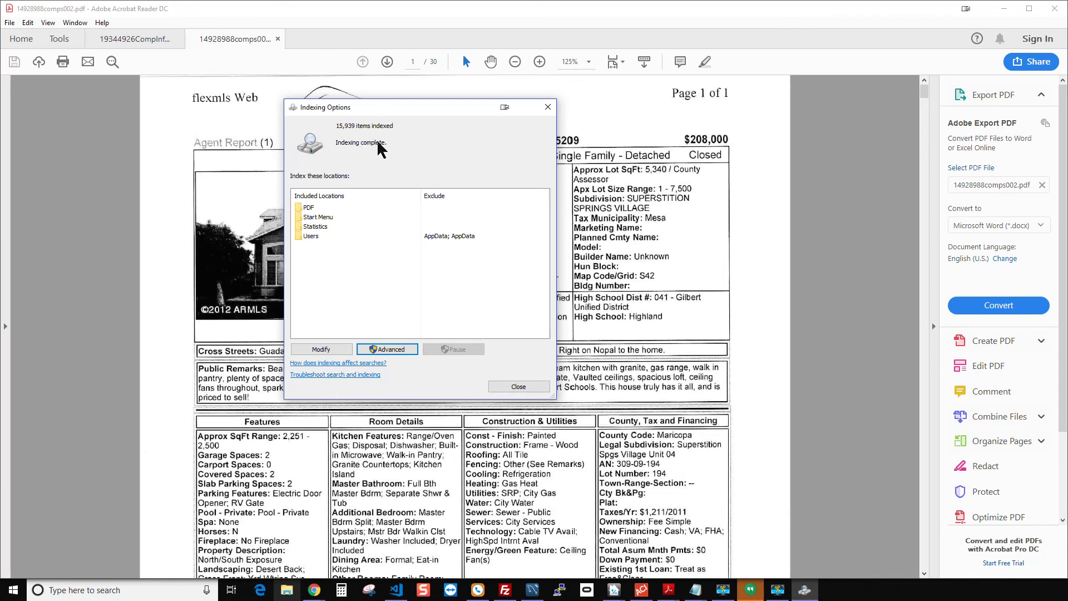
{"action": "mouse_move", "coordinate": [339, 151]}
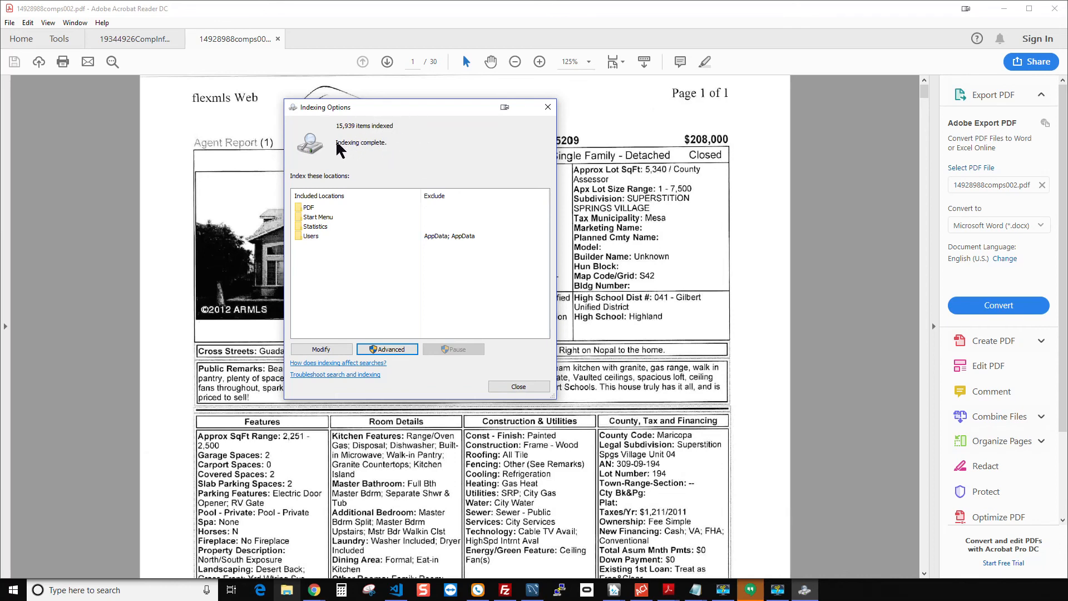
{"action": "mouse_move", "coordinate": [348, 139]}
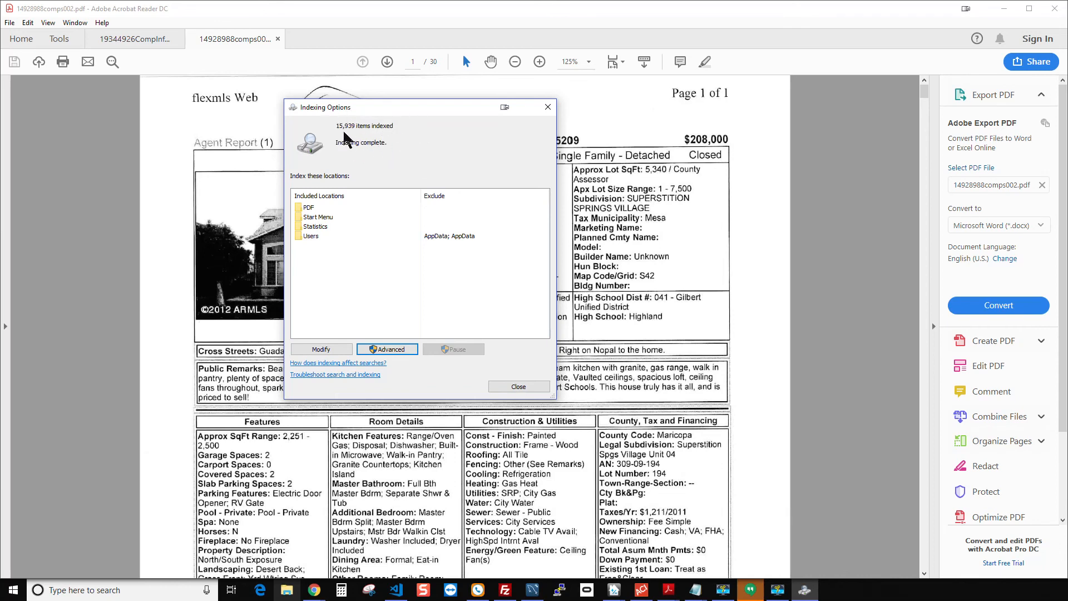
{"action": "mouse_move", "coordinate": [339, 135]}
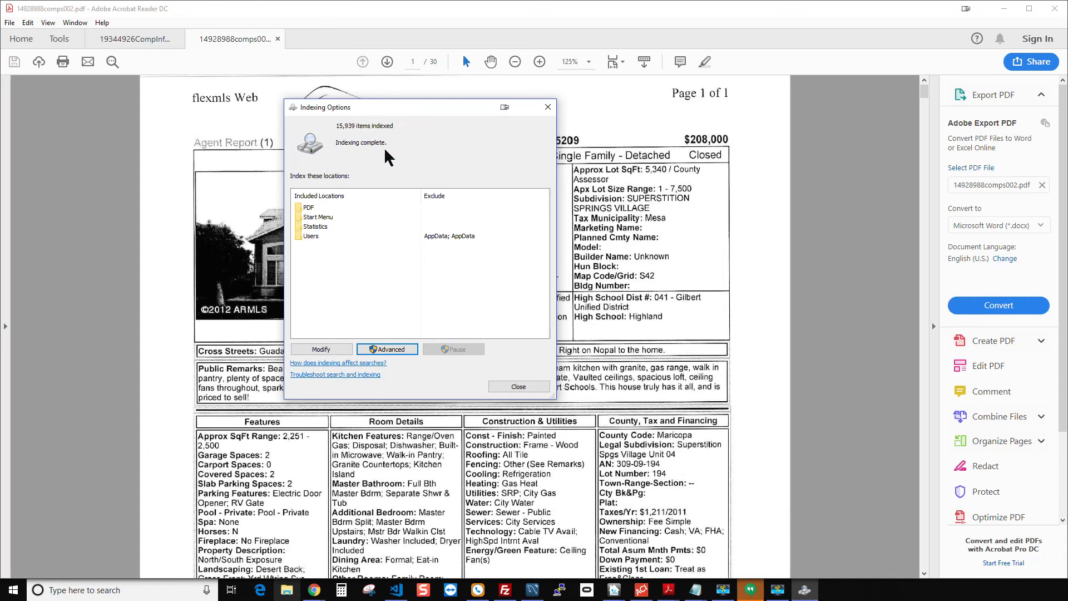
{"action": "mouse_move", "coordinate": [356, 159]}
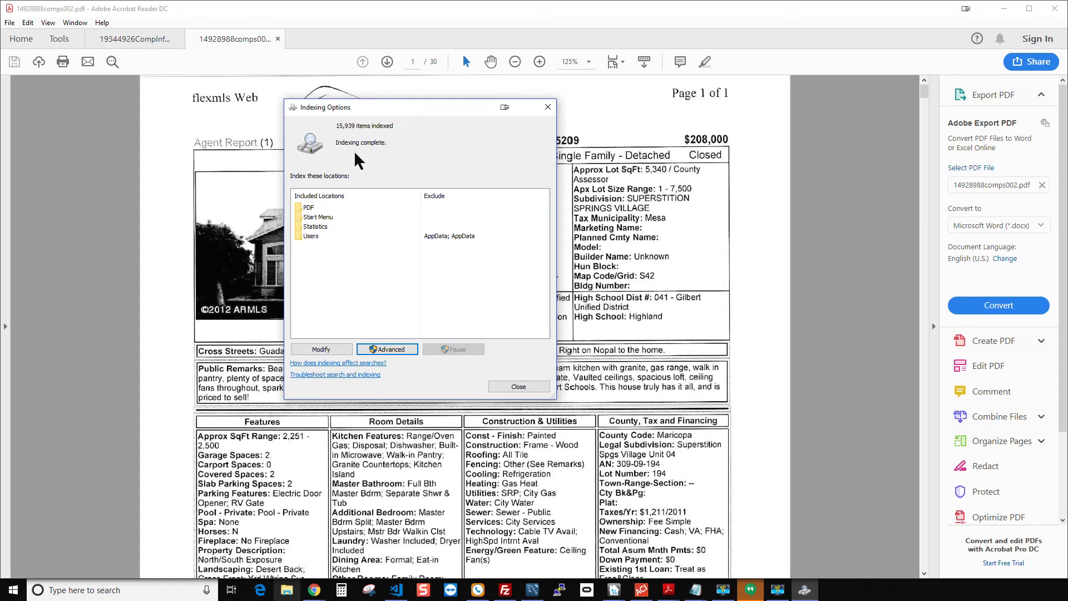
{"action": "mouse_move", "coordinate": [518, 386]}
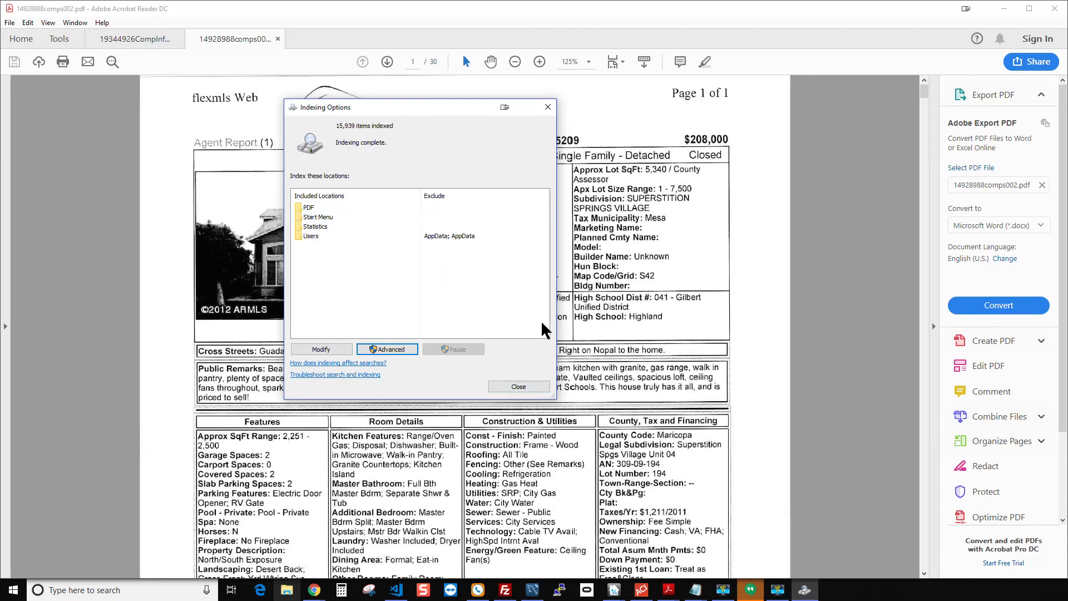
{"action": "mouse_move", "coordinate": [545, 381]}
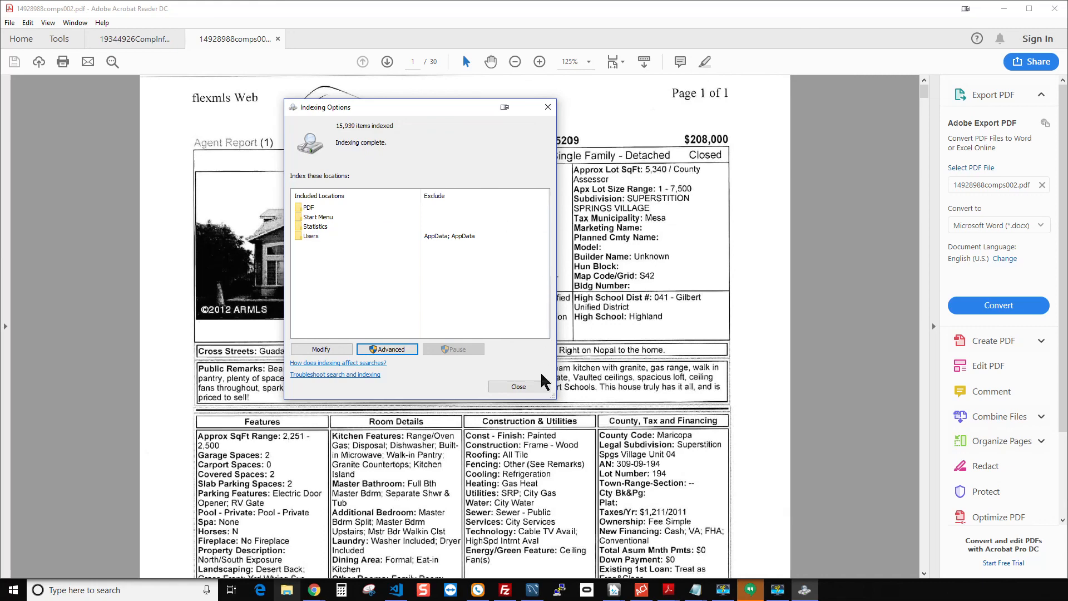
{"action": "left_click", "coordinate": [519, 386]}
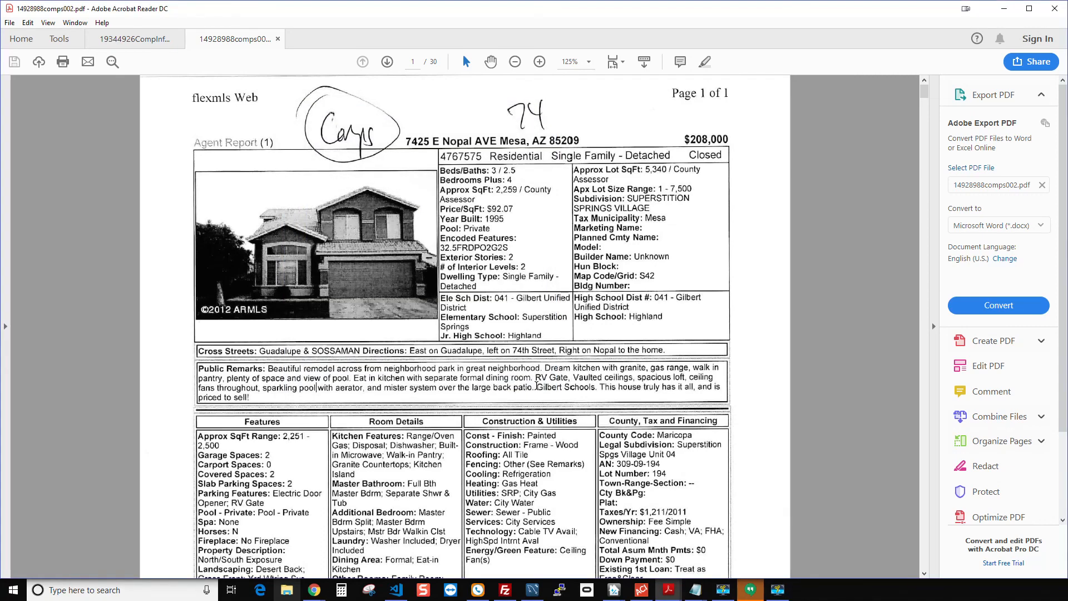